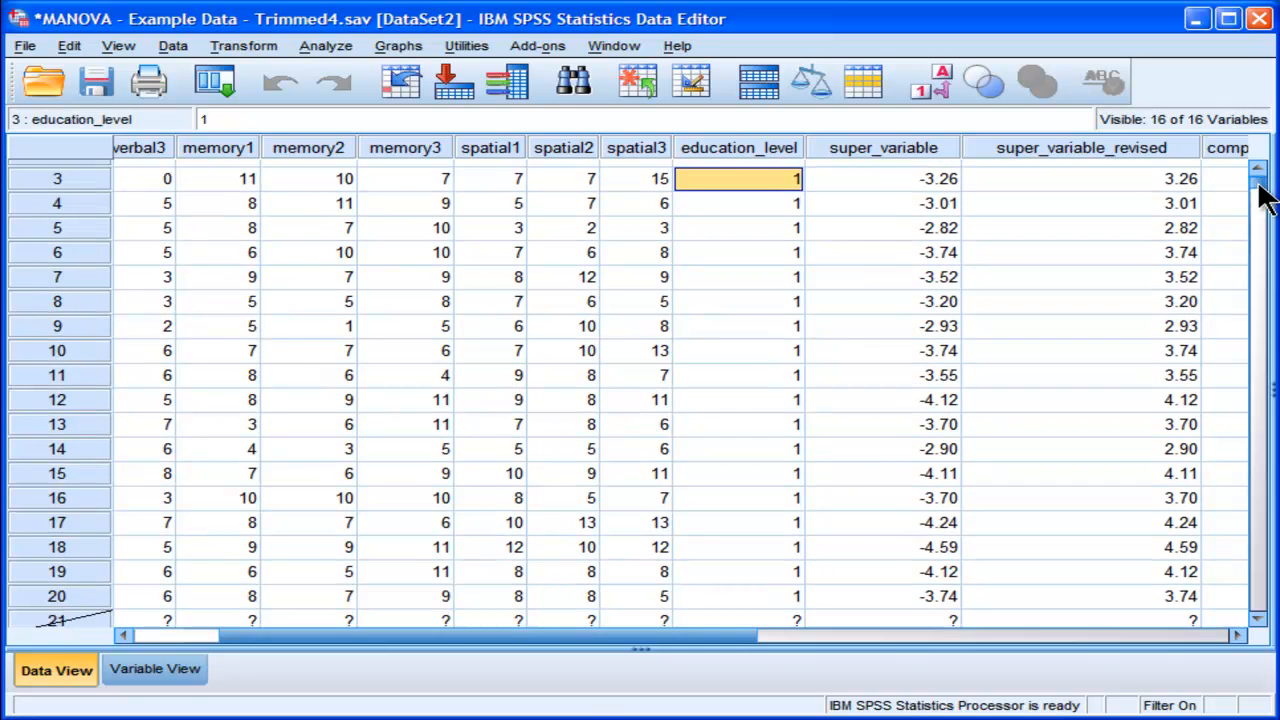
Step: Scroll through Data View checking cases with education levels 2 and 3 before filtering
left_click_drag(1262, 196, 1262, 270)
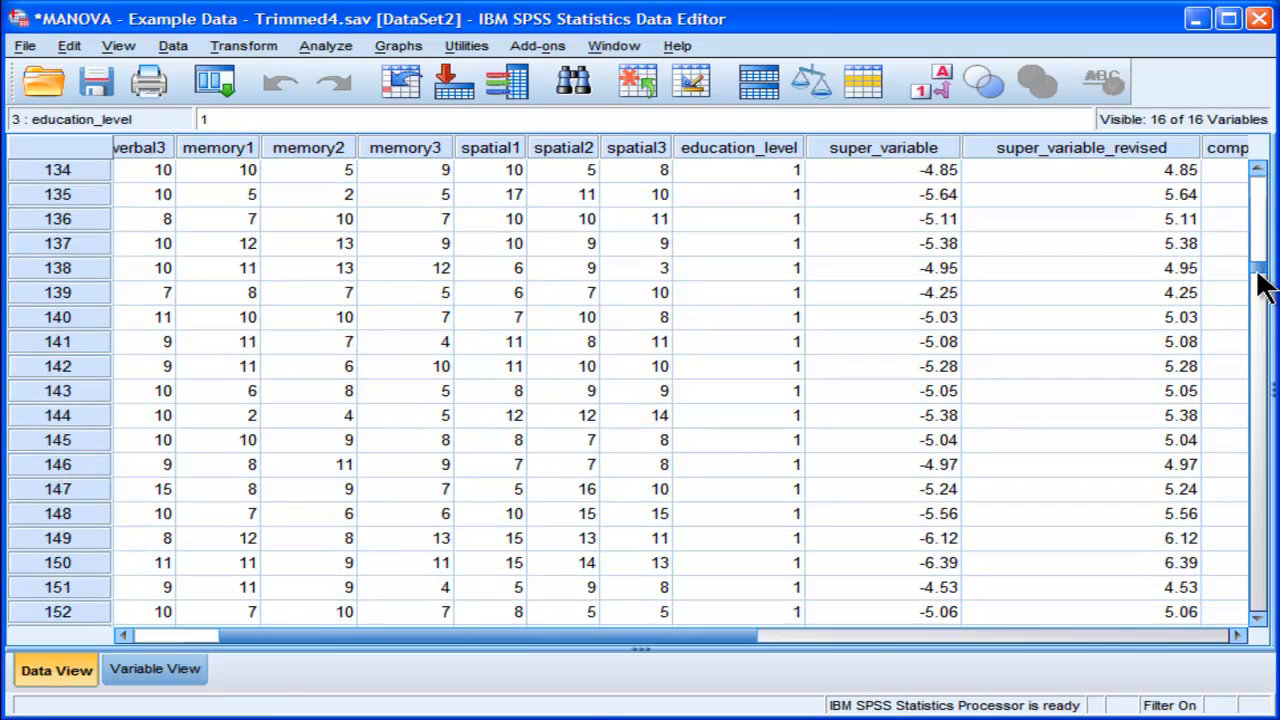
scroll("down", 3)
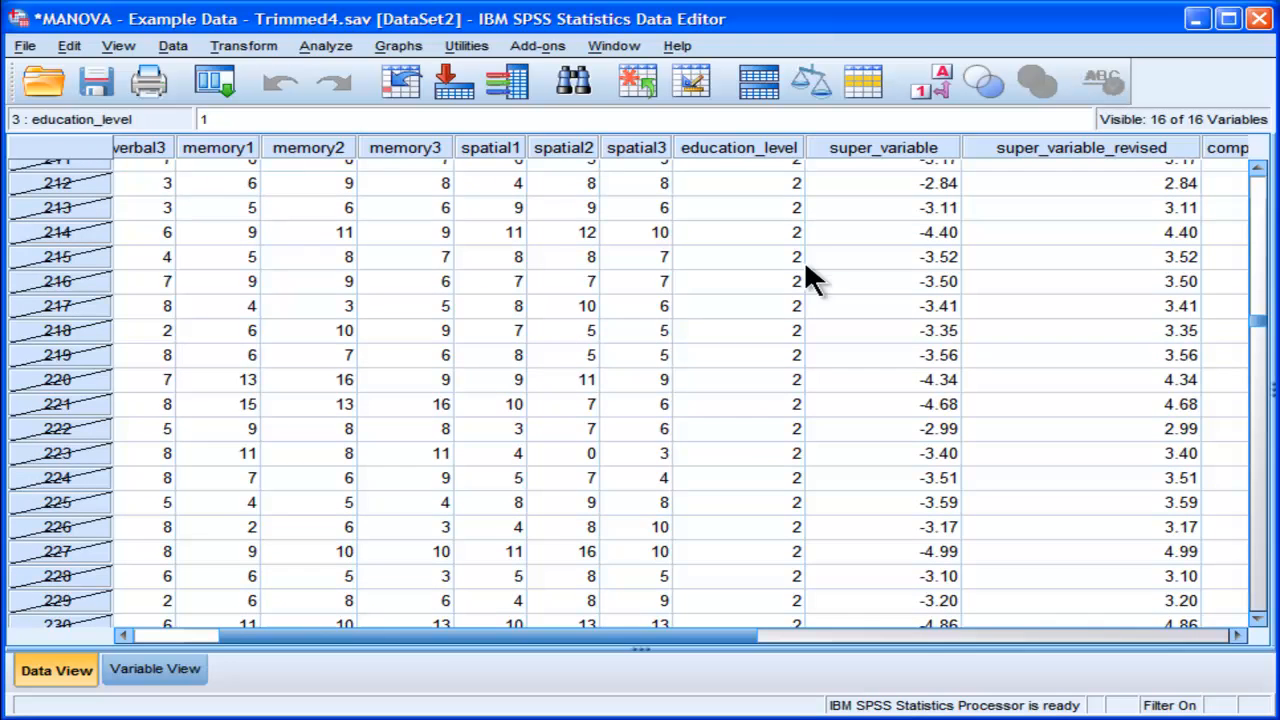
left_click(738, 280)
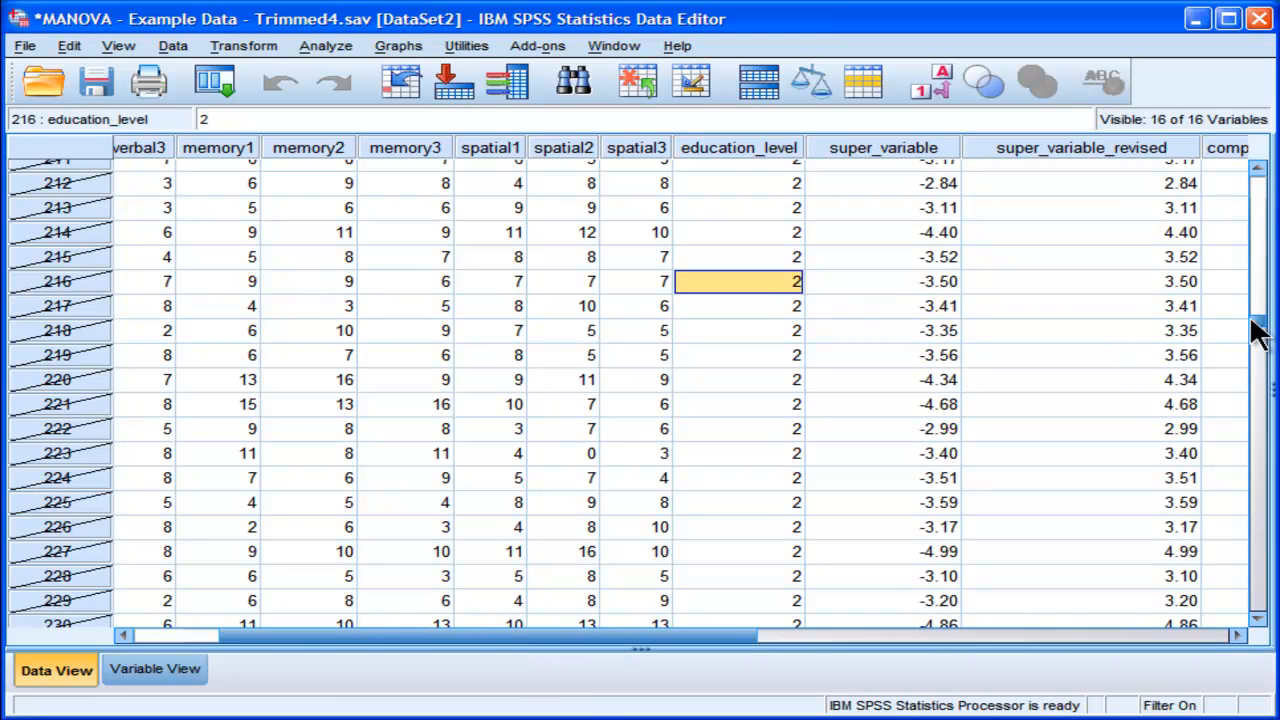
scroll("down", 3)
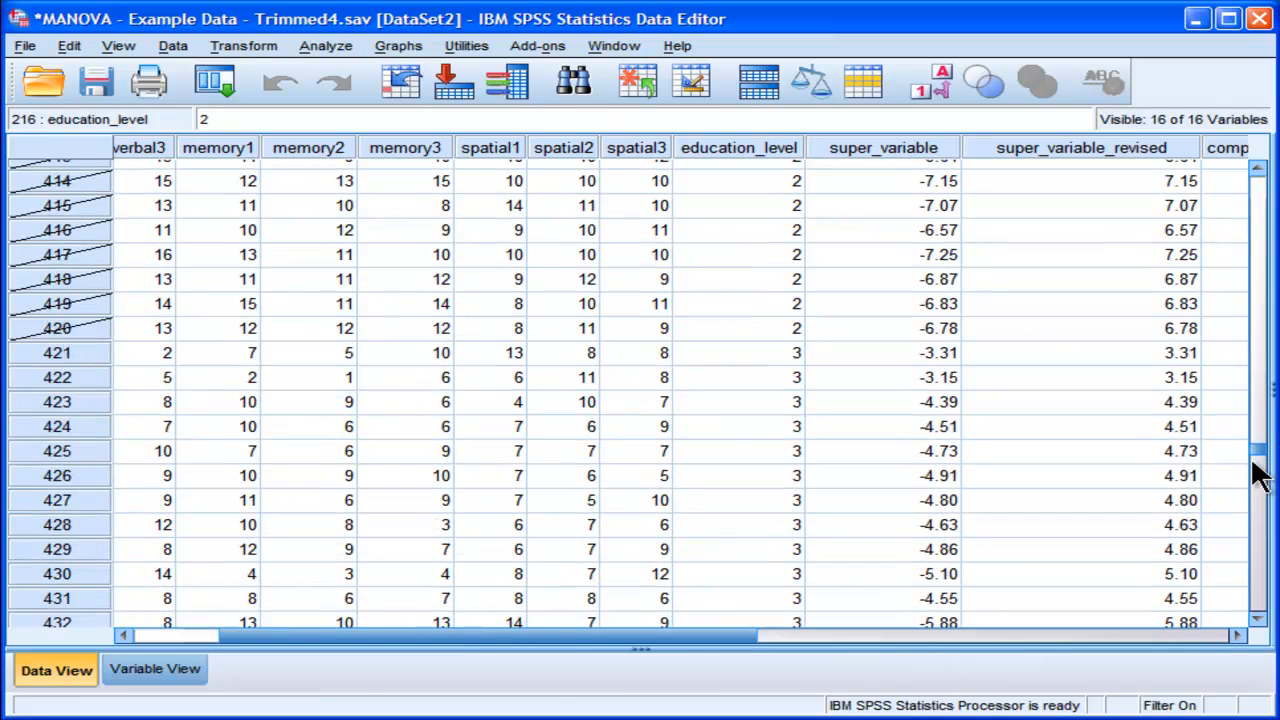
left_click(738, 314)
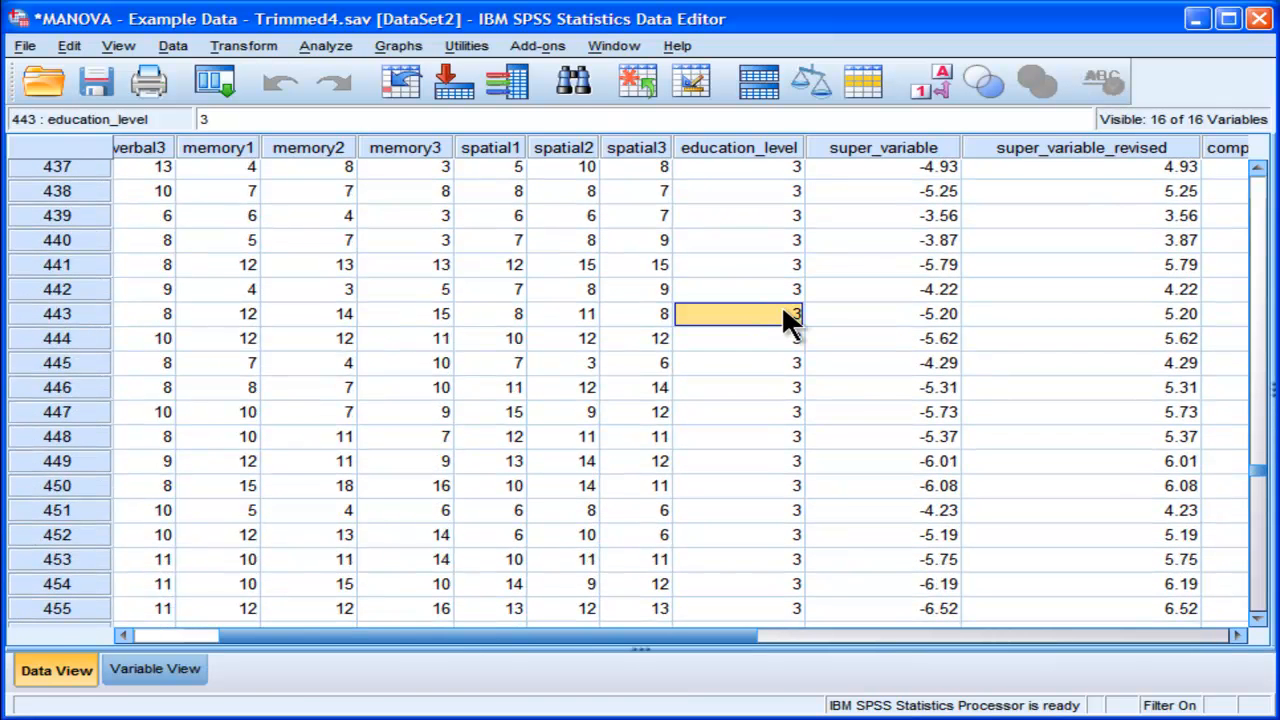
mouse_move(604, 378)
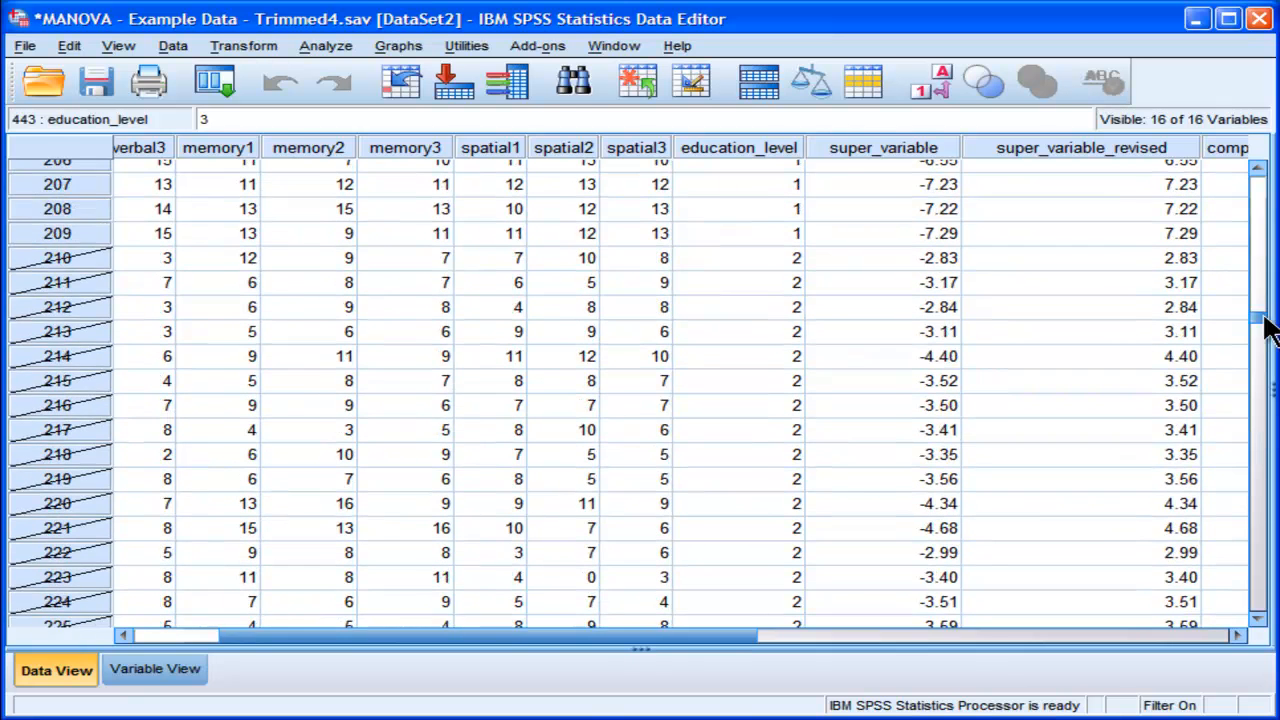
scroll("up", 3)
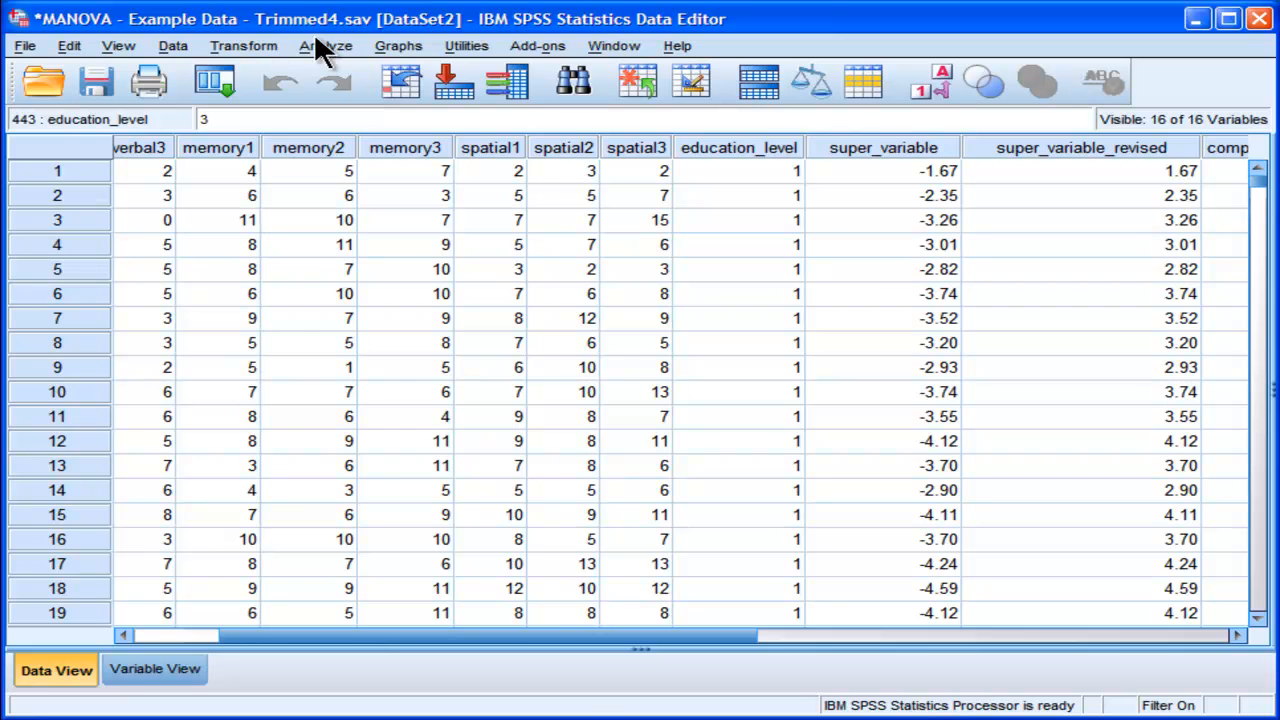
left_click(326, 44)
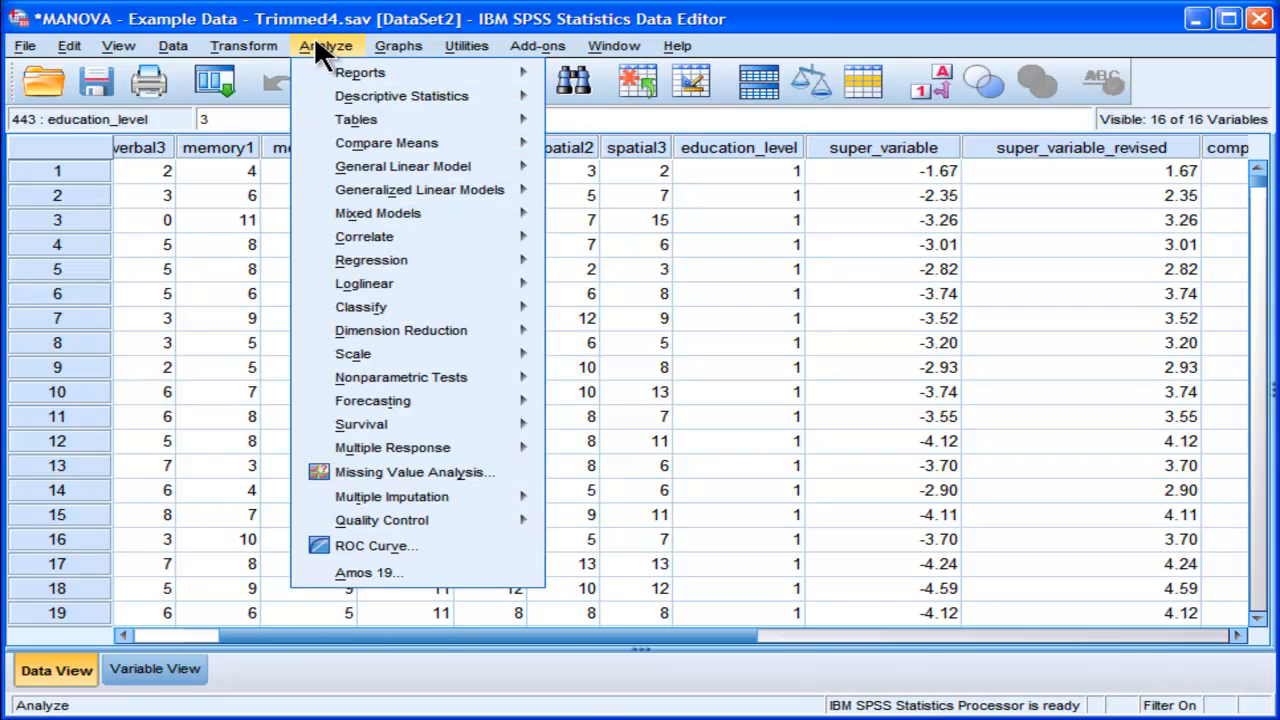
Step: In Select Cases, set the If condition to education_level < 3 and confirm it
left_click(172, 44)
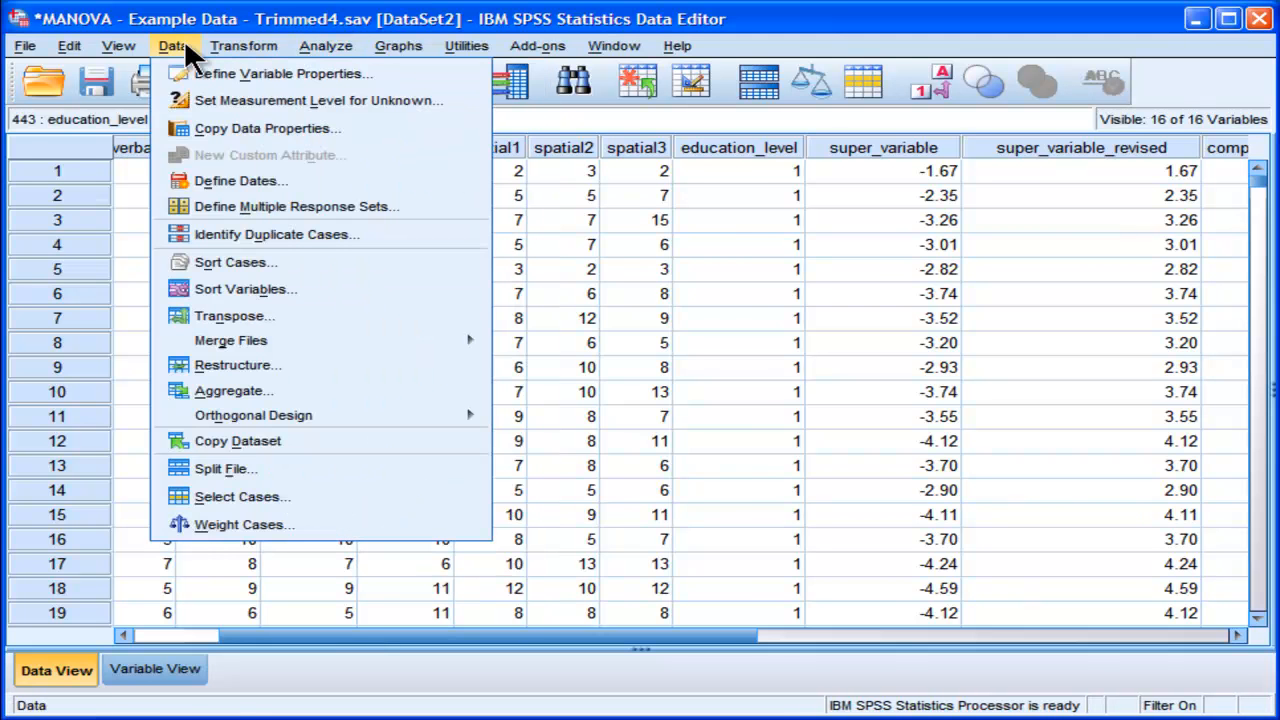
left_click(240, 496)
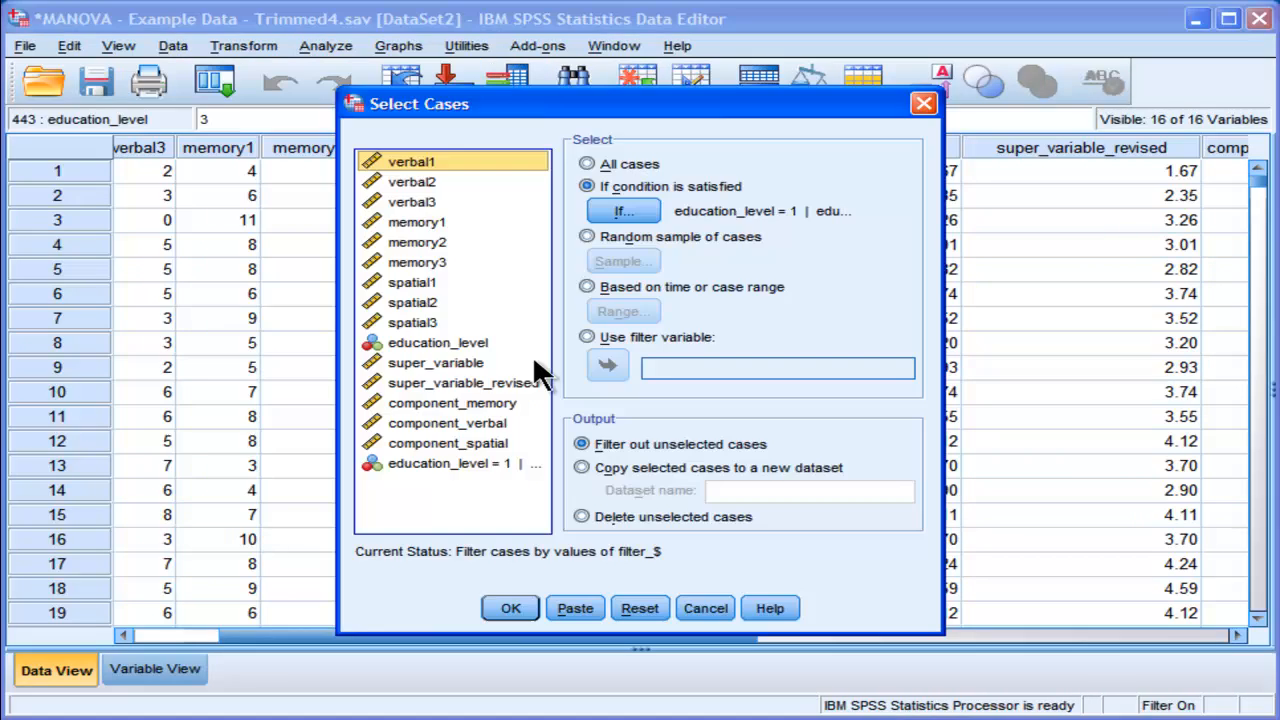
left_click(624, 210)
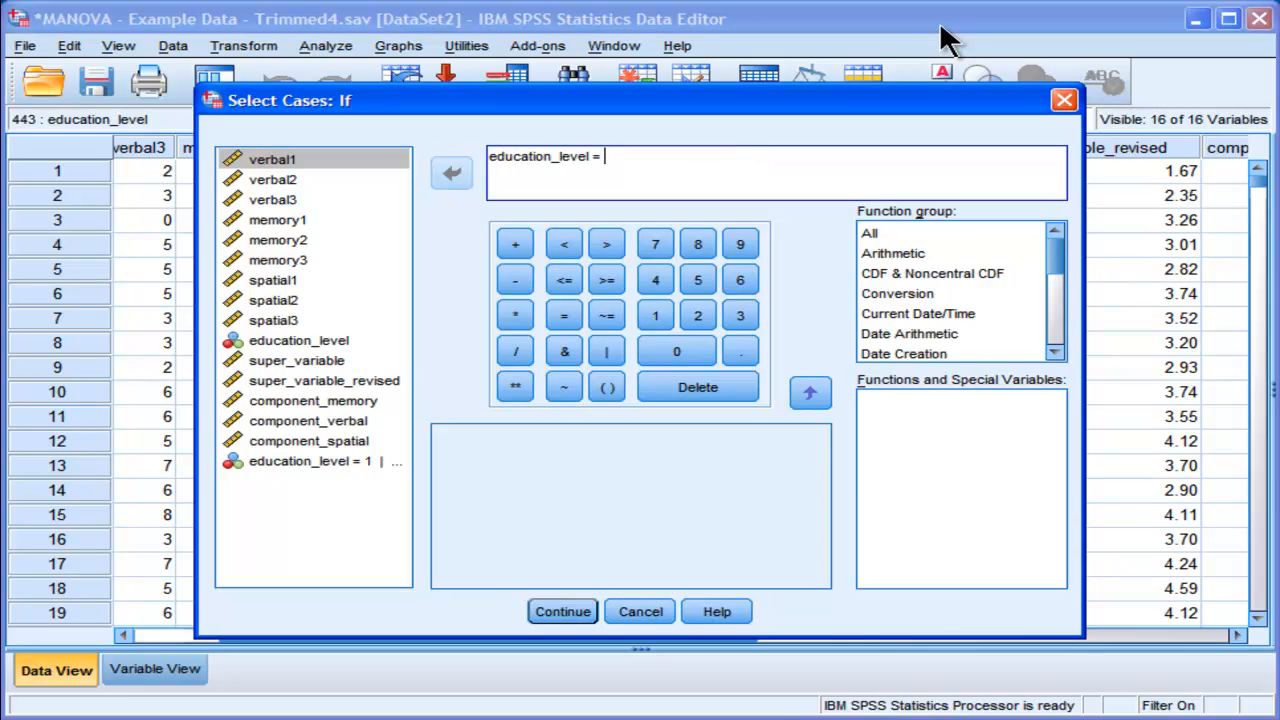
left_click(564, 244)
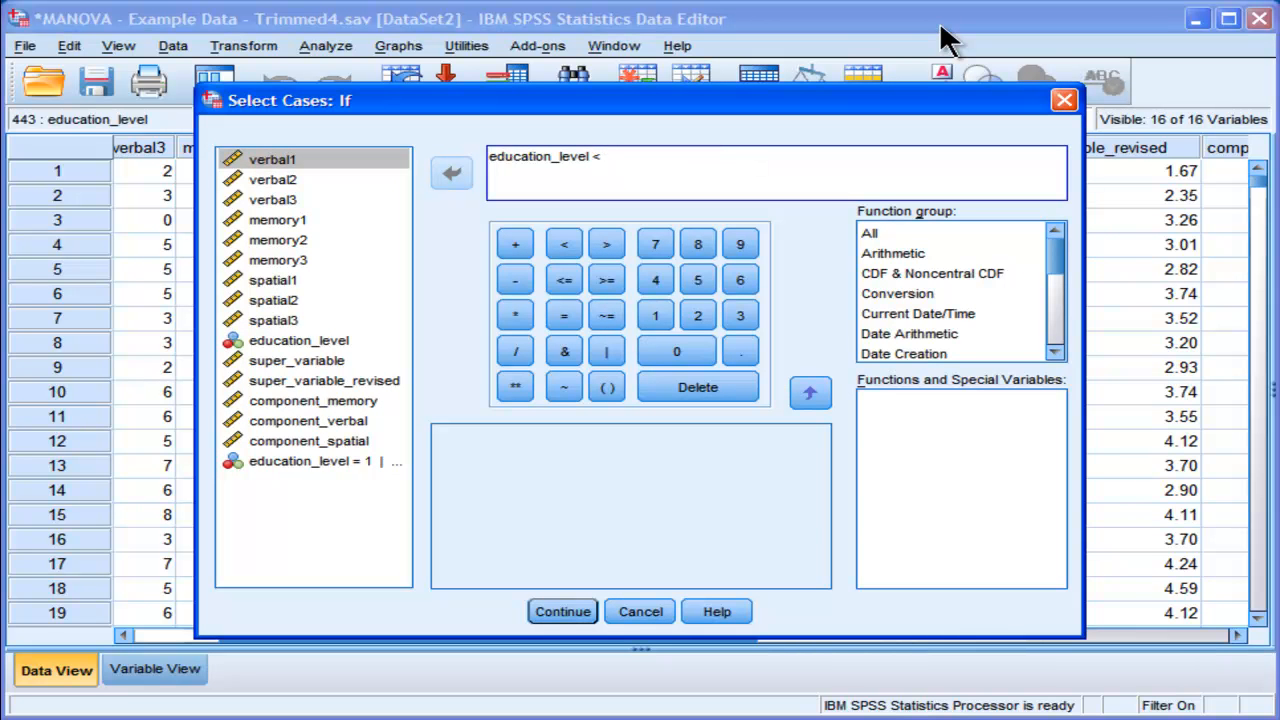
type("3")
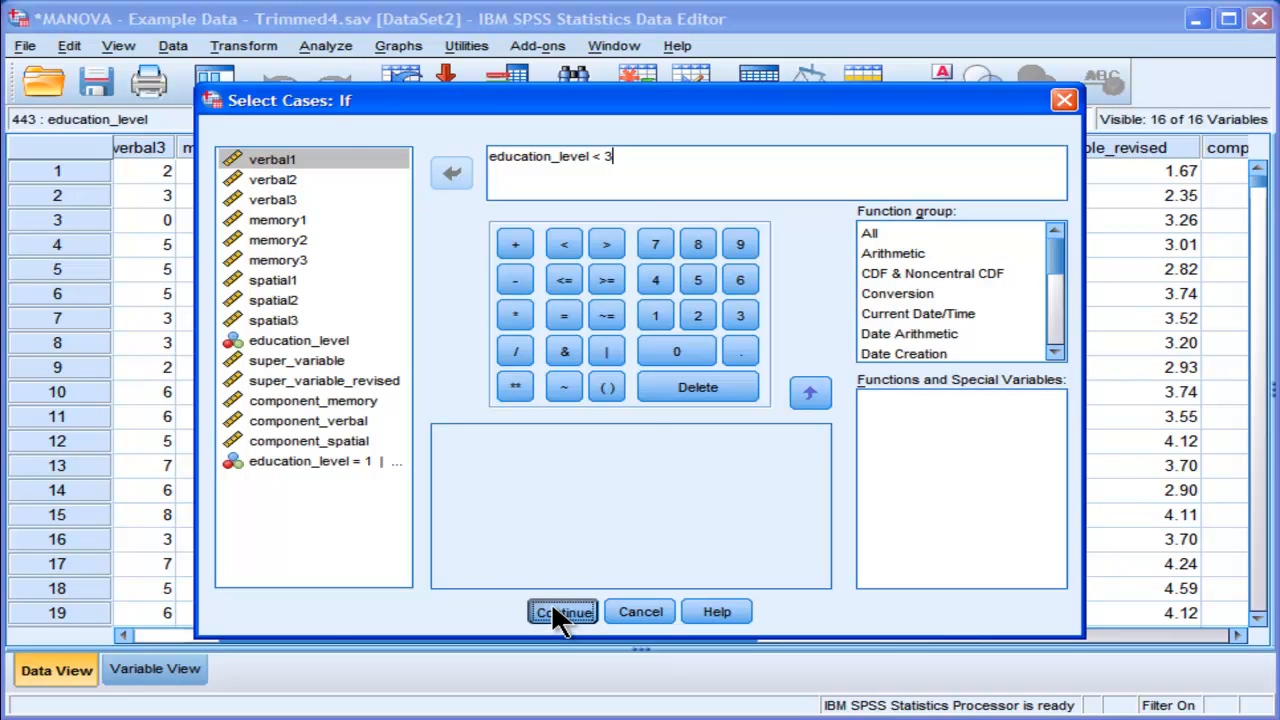
left_click(562, 612)
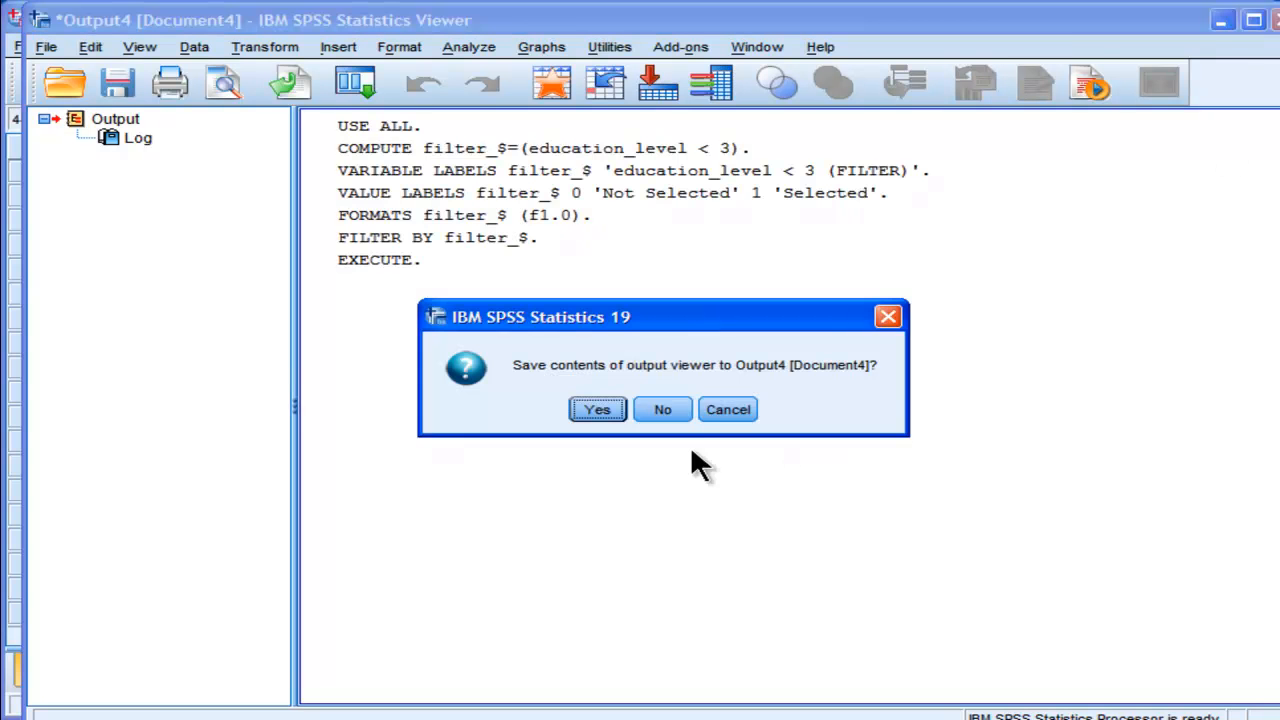
left_click(662, 408)
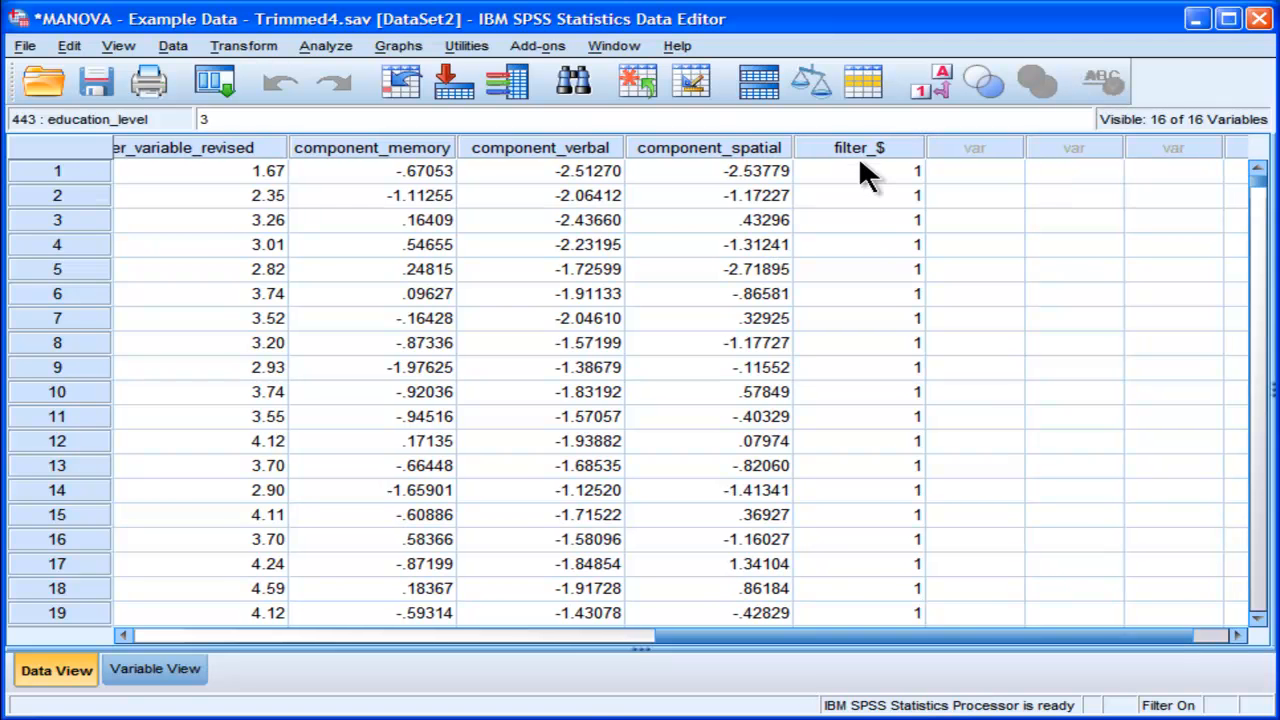
left_click(858, 148)
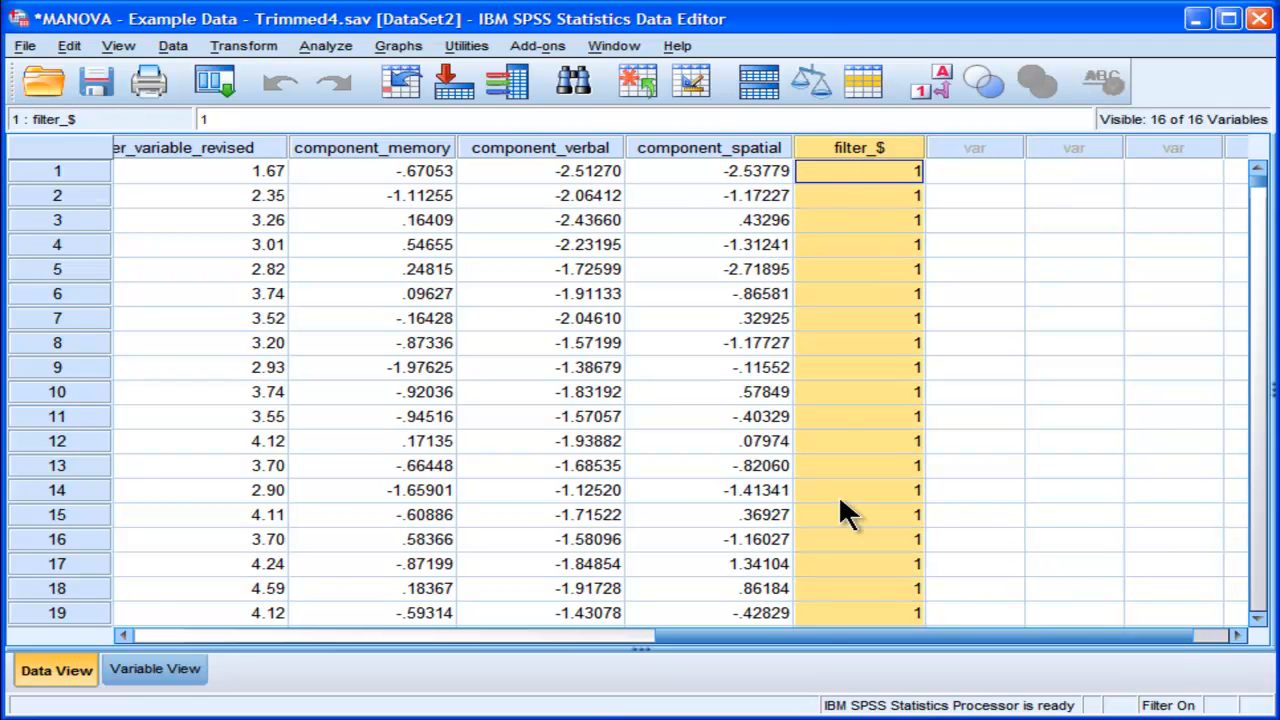
left_click_drag(850, 636, 490, 636)
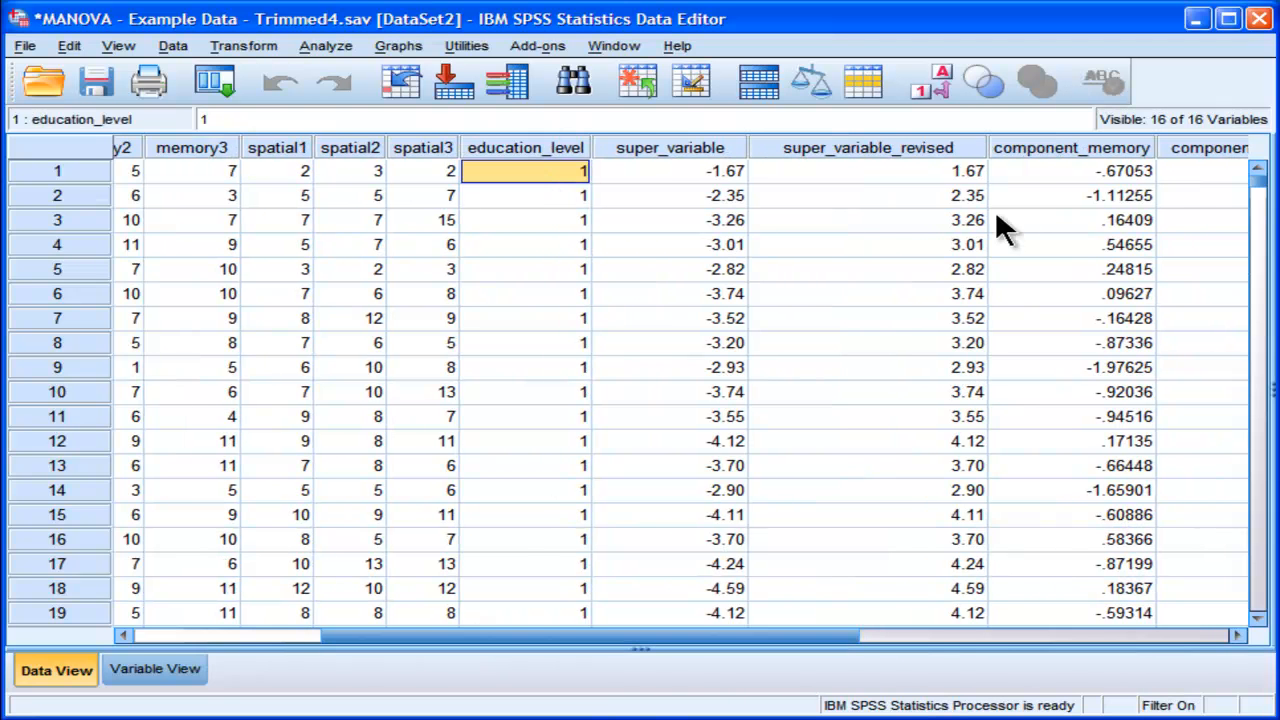
scroll("down", 3)
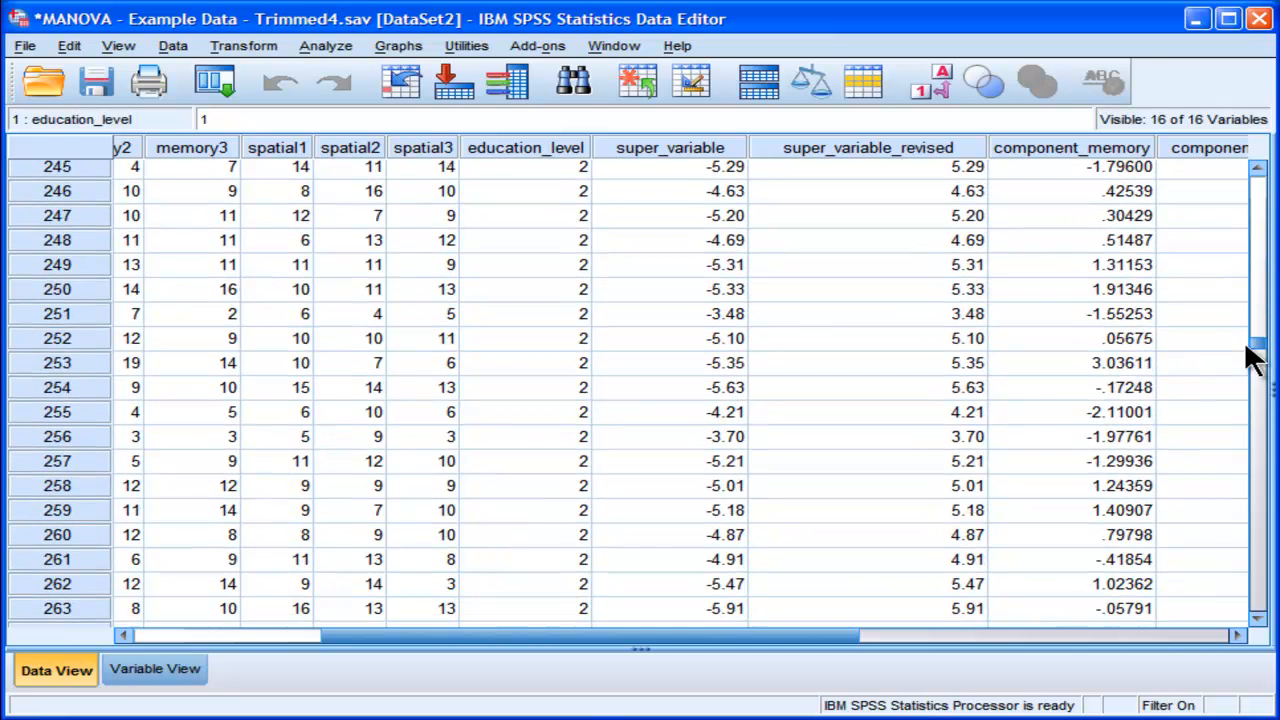
scroll("down", 3)
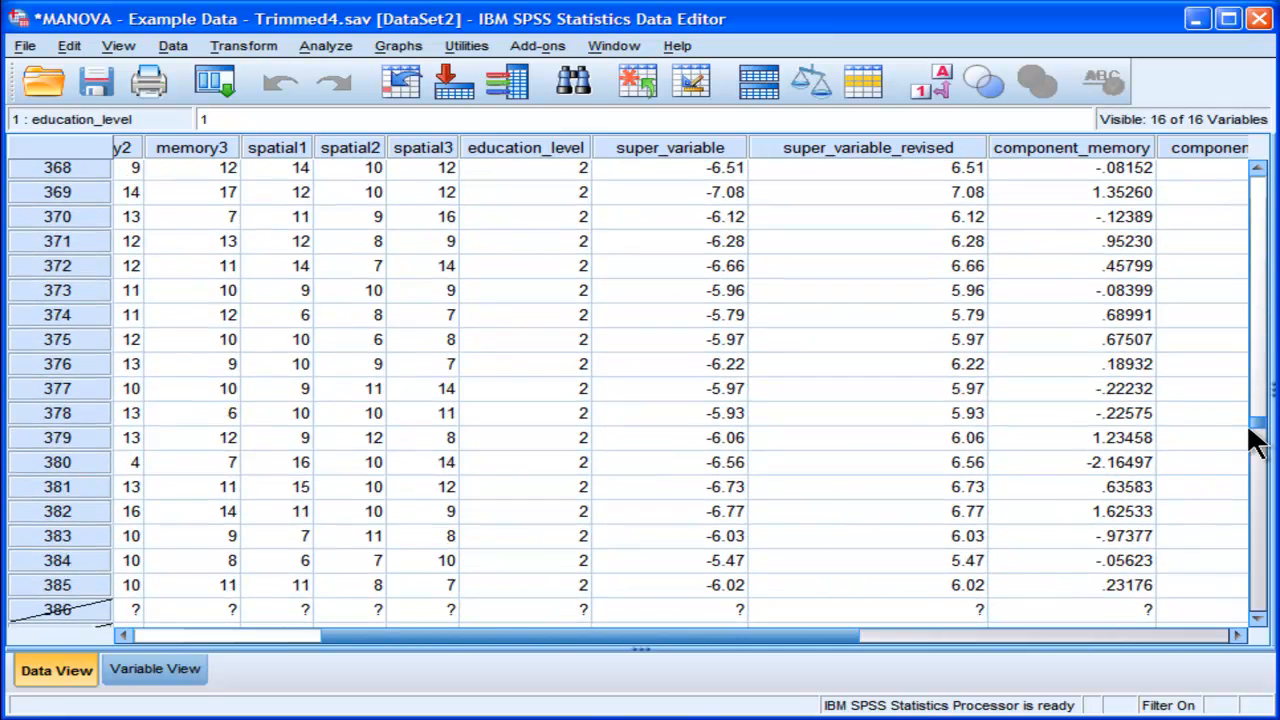
scroll("down", 3)
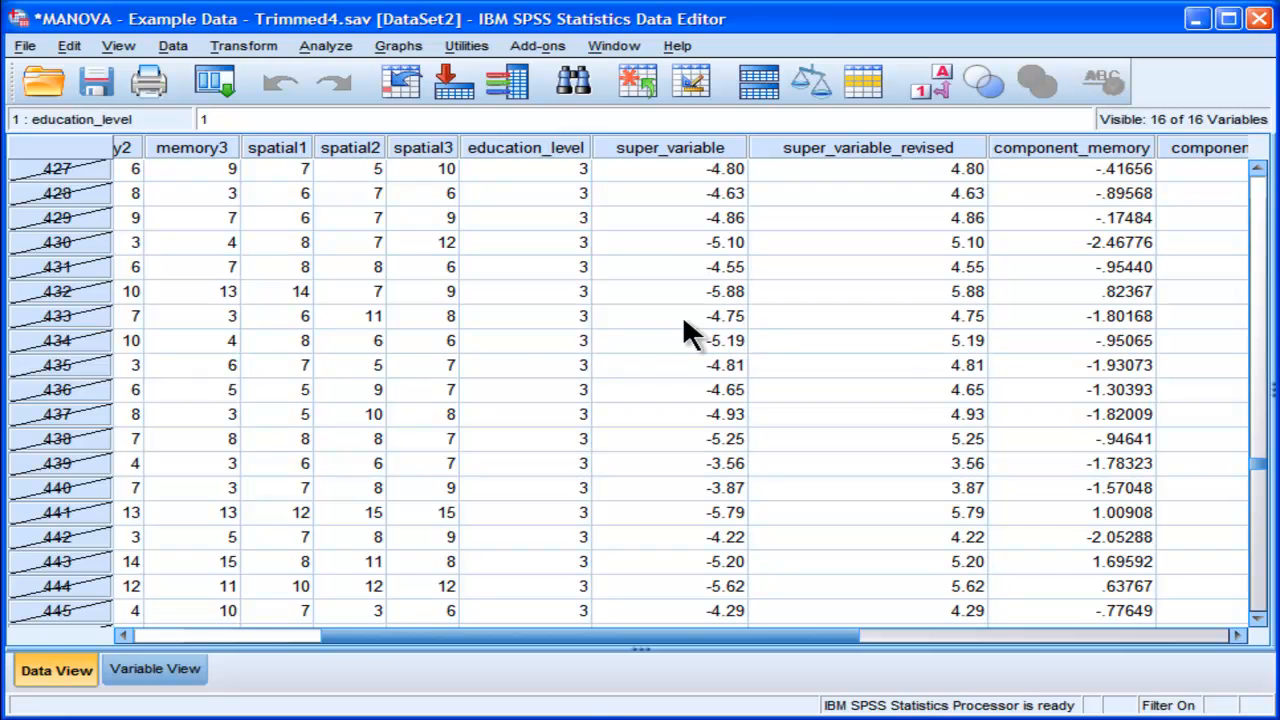
left_click(524, 340)
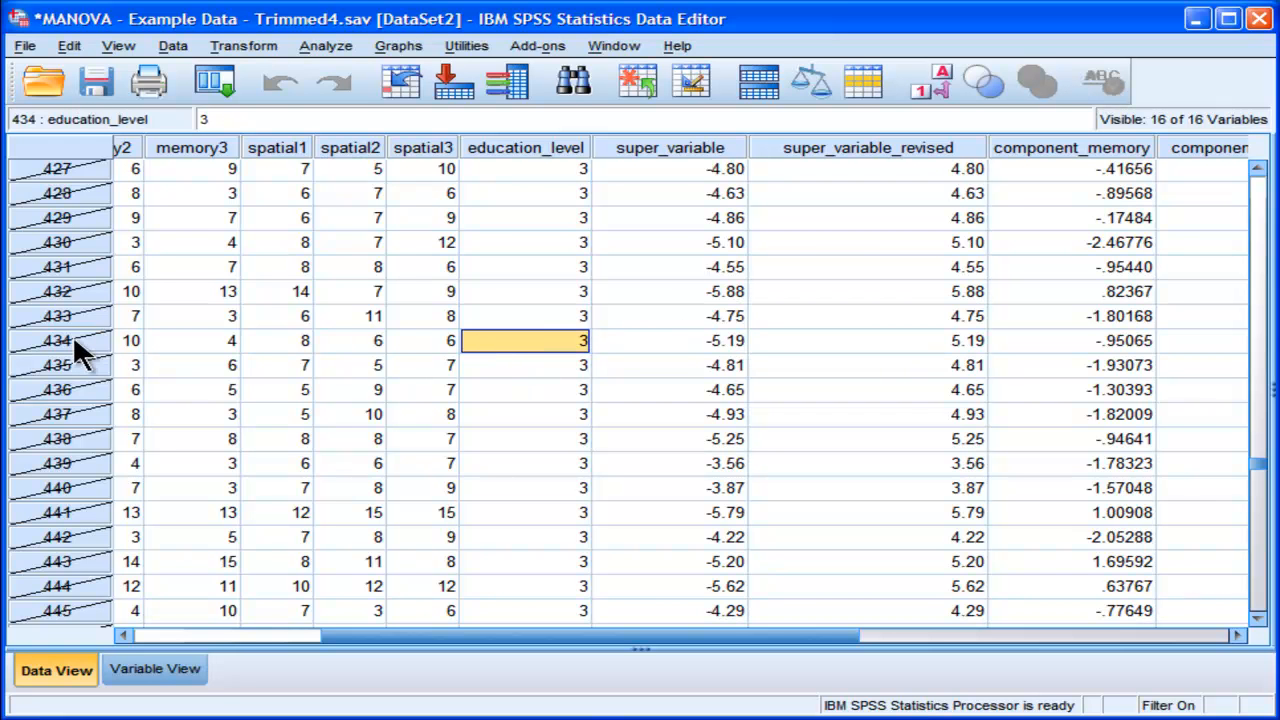
mouse_move(84, 250)
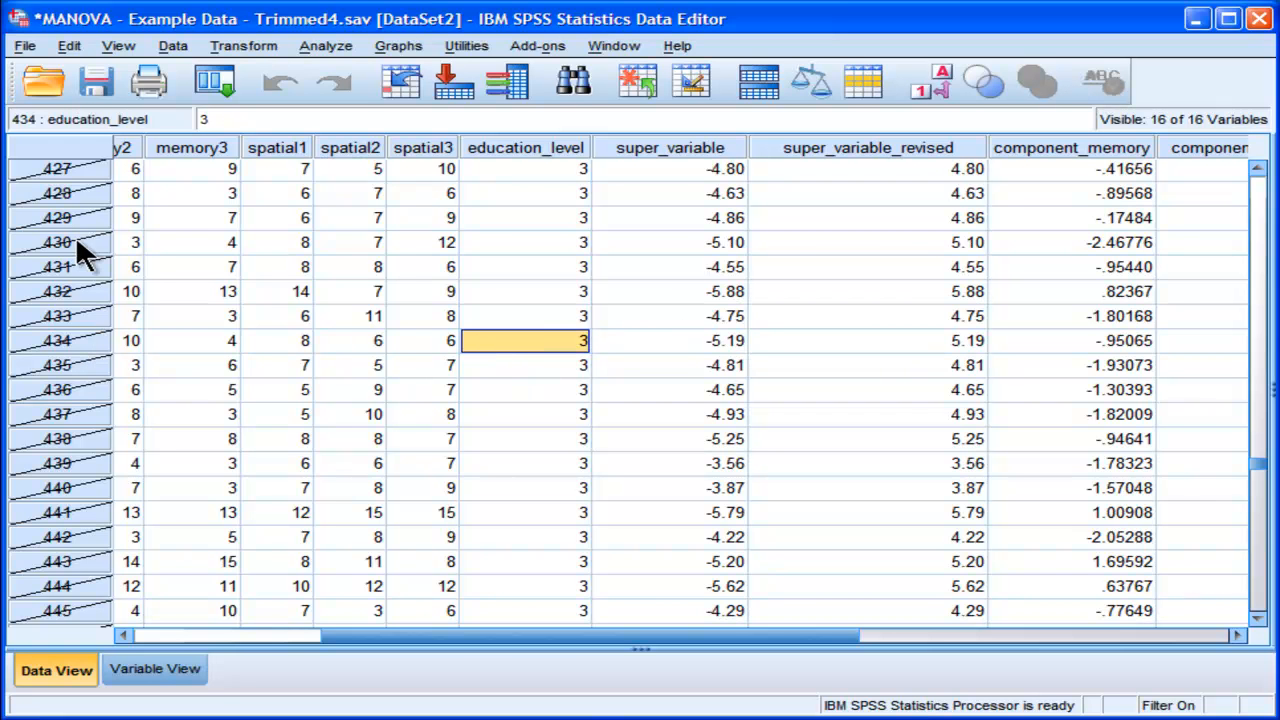
mouse_move(100, 360)
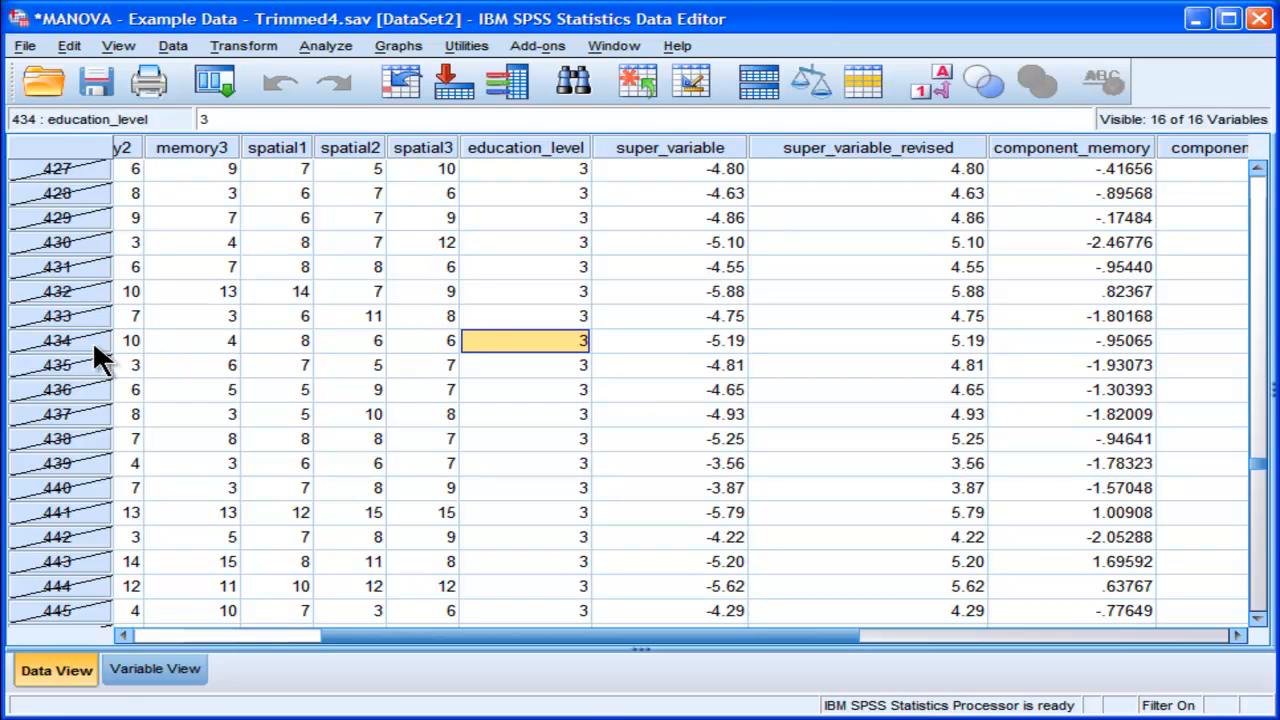
mouse_move(308, 96)
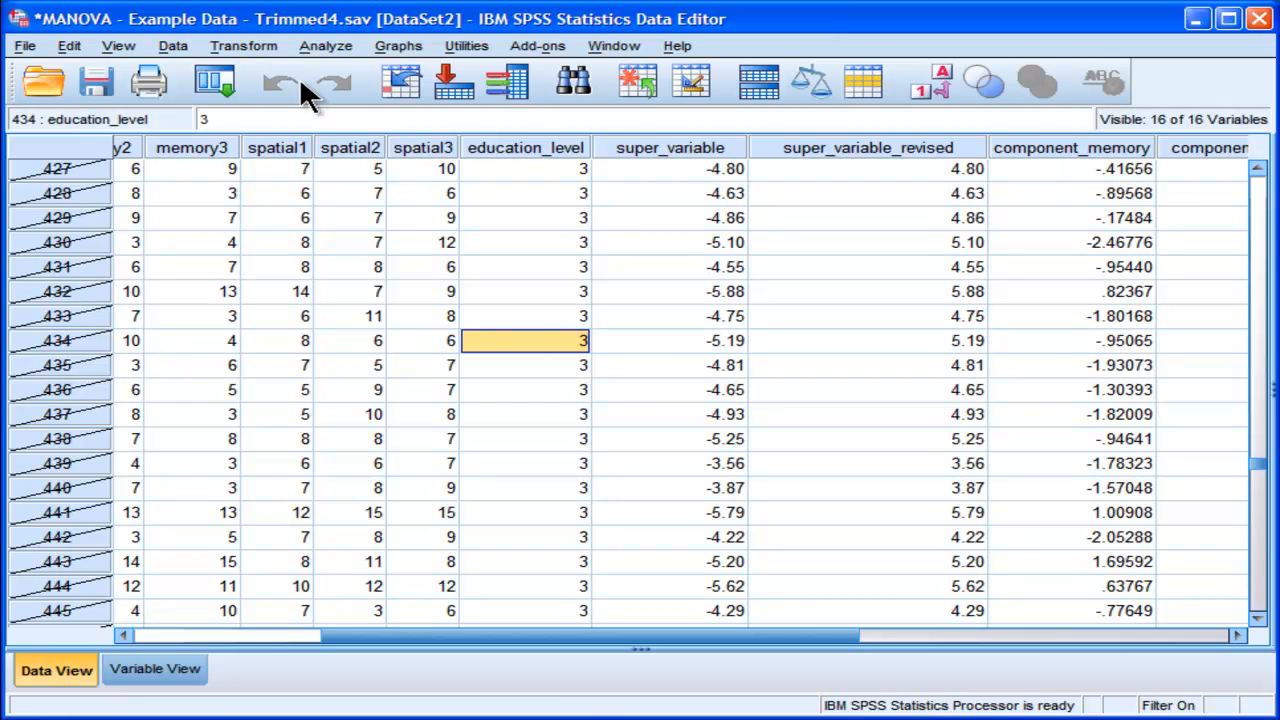
mouse_move(284, 84)
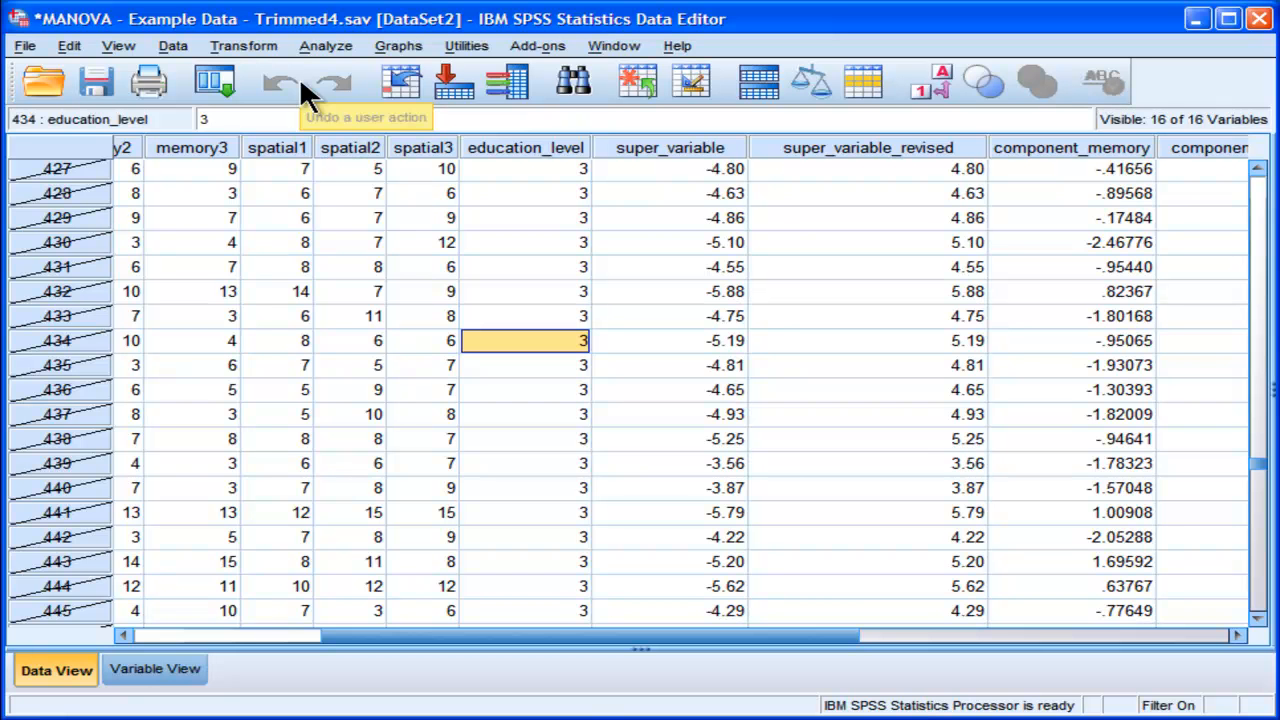
mouse_move(180, 60)
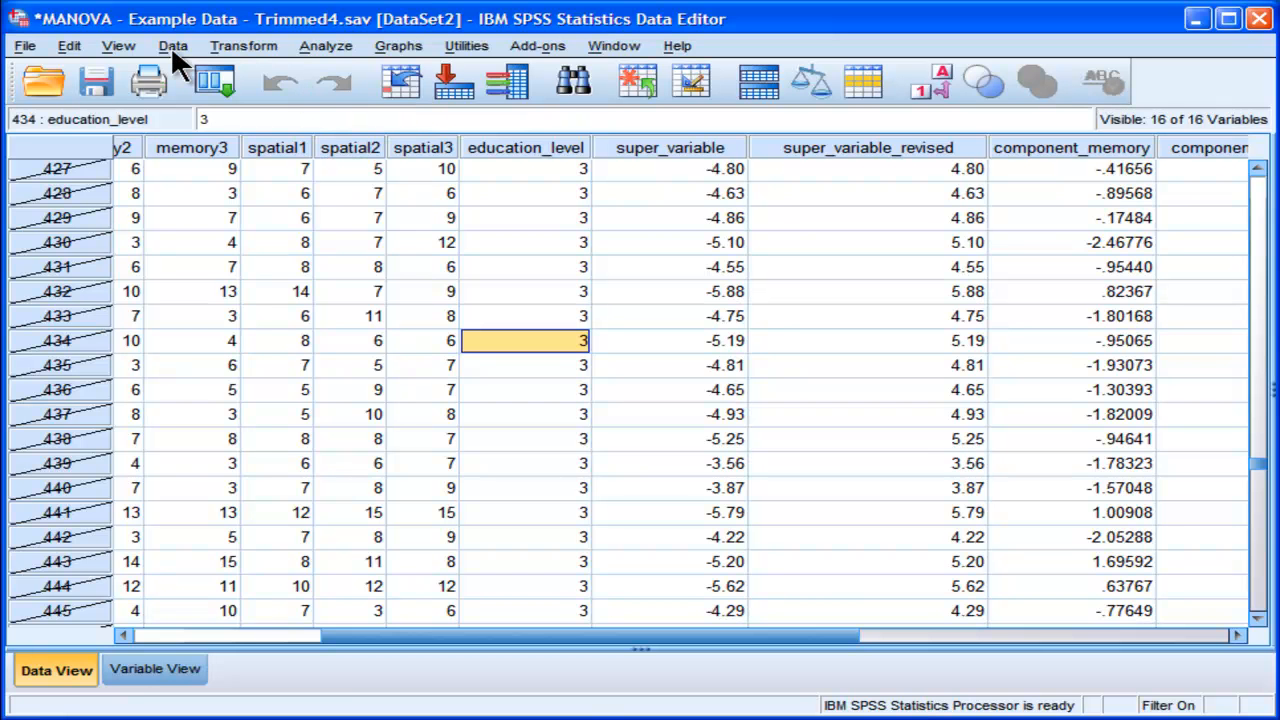
left_click(172, 44)
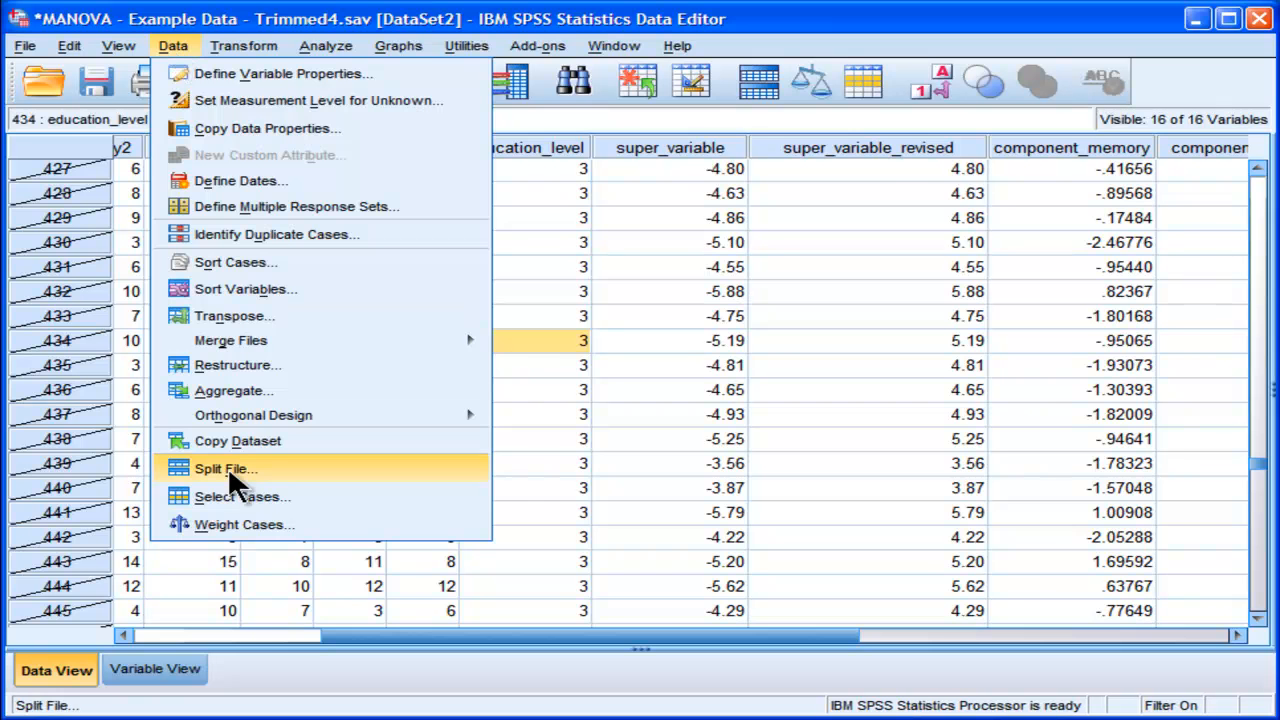
left_click(240, 496)
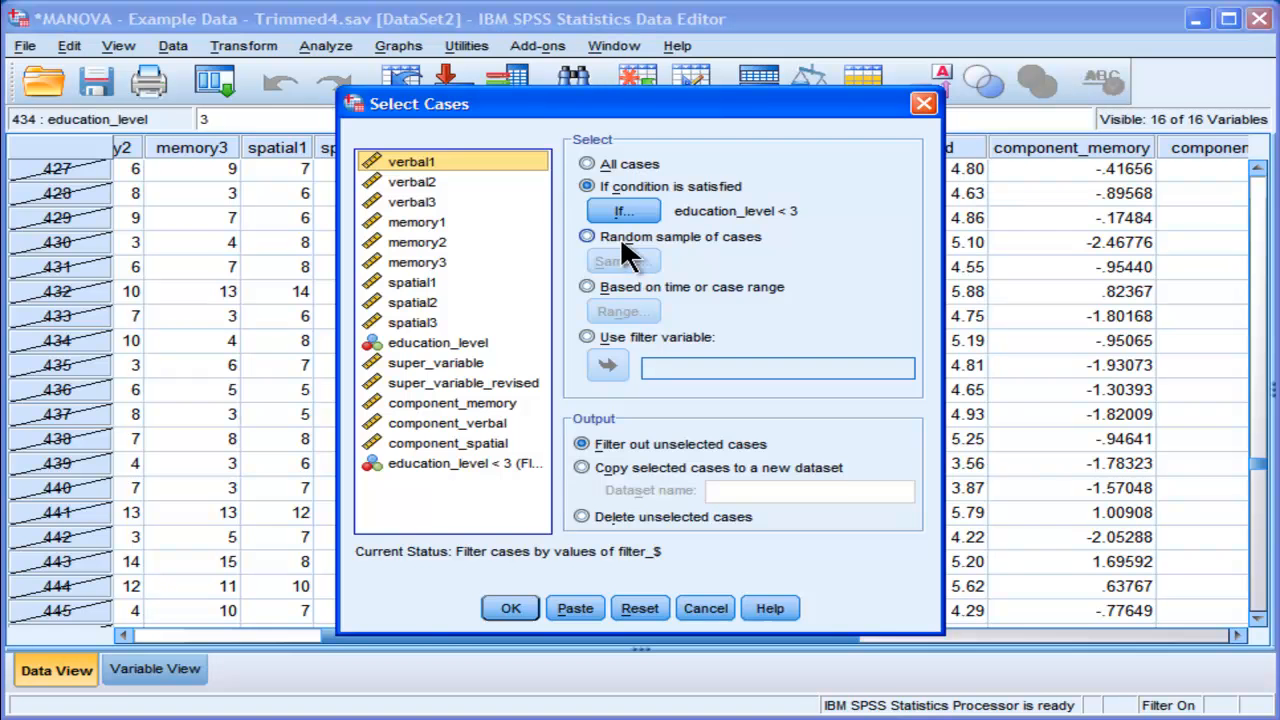
left_click(624, 212)
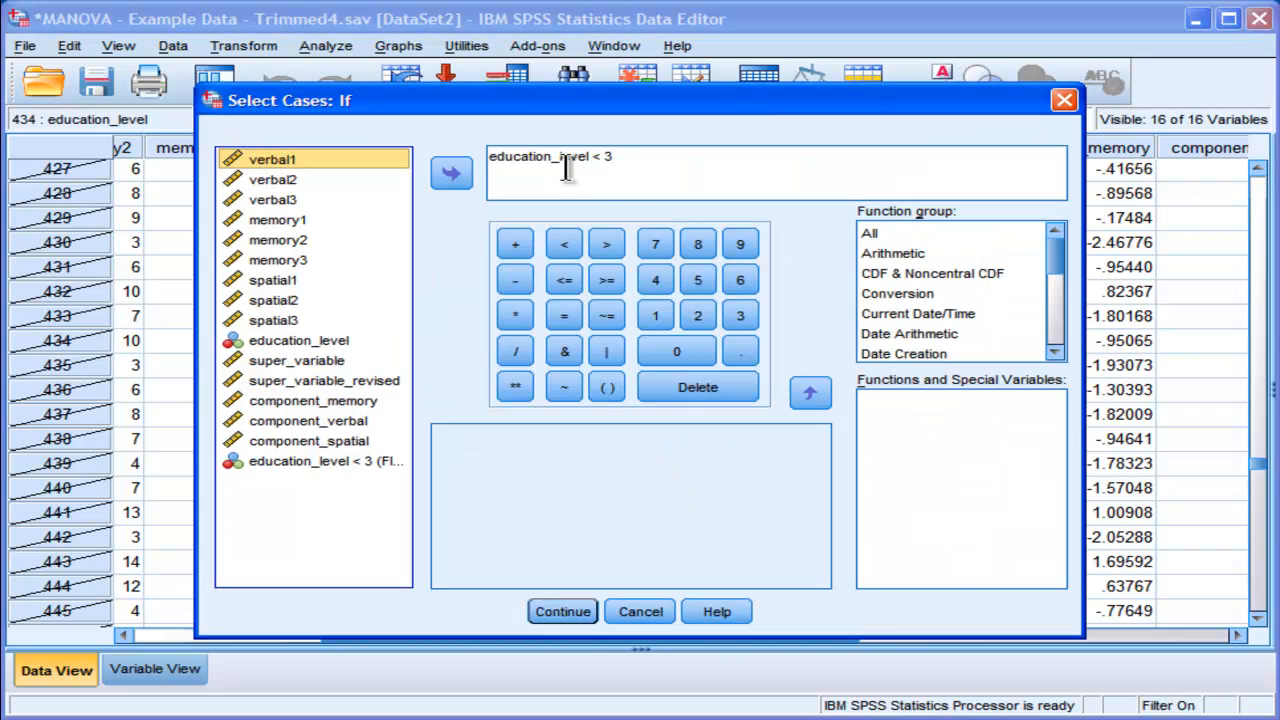
left_click(560, 612)
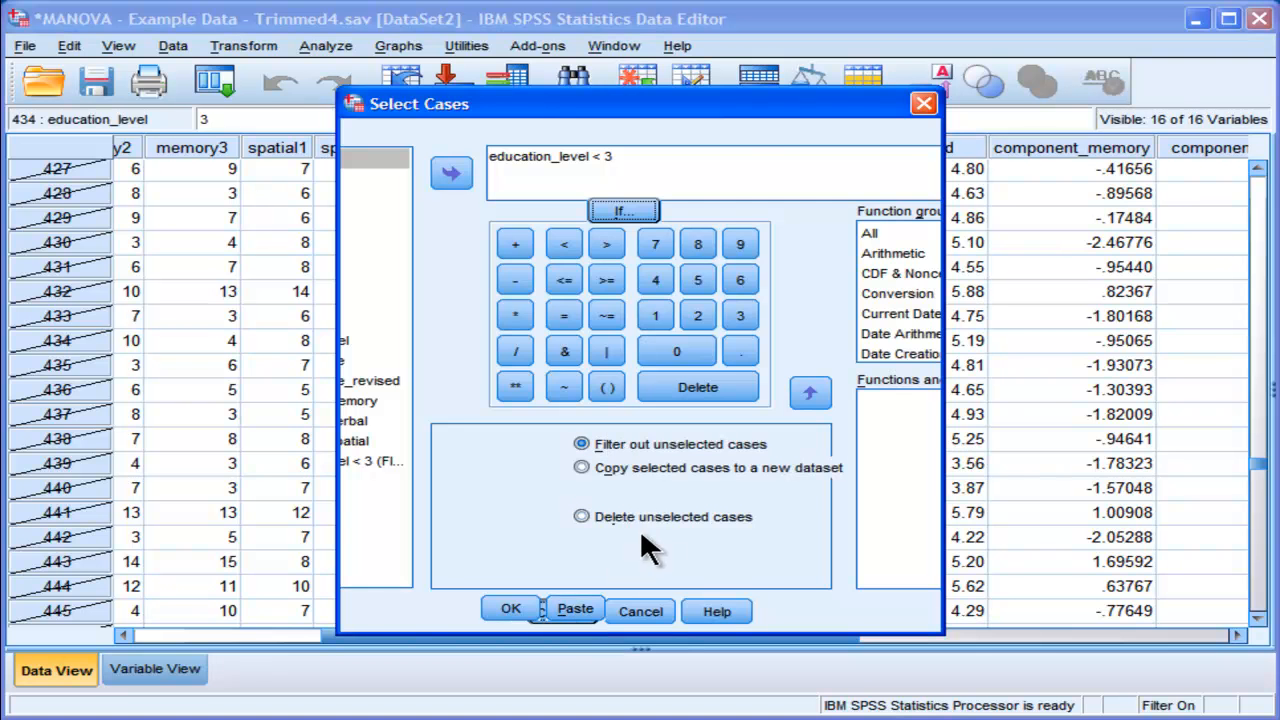
left_click(510, 608)
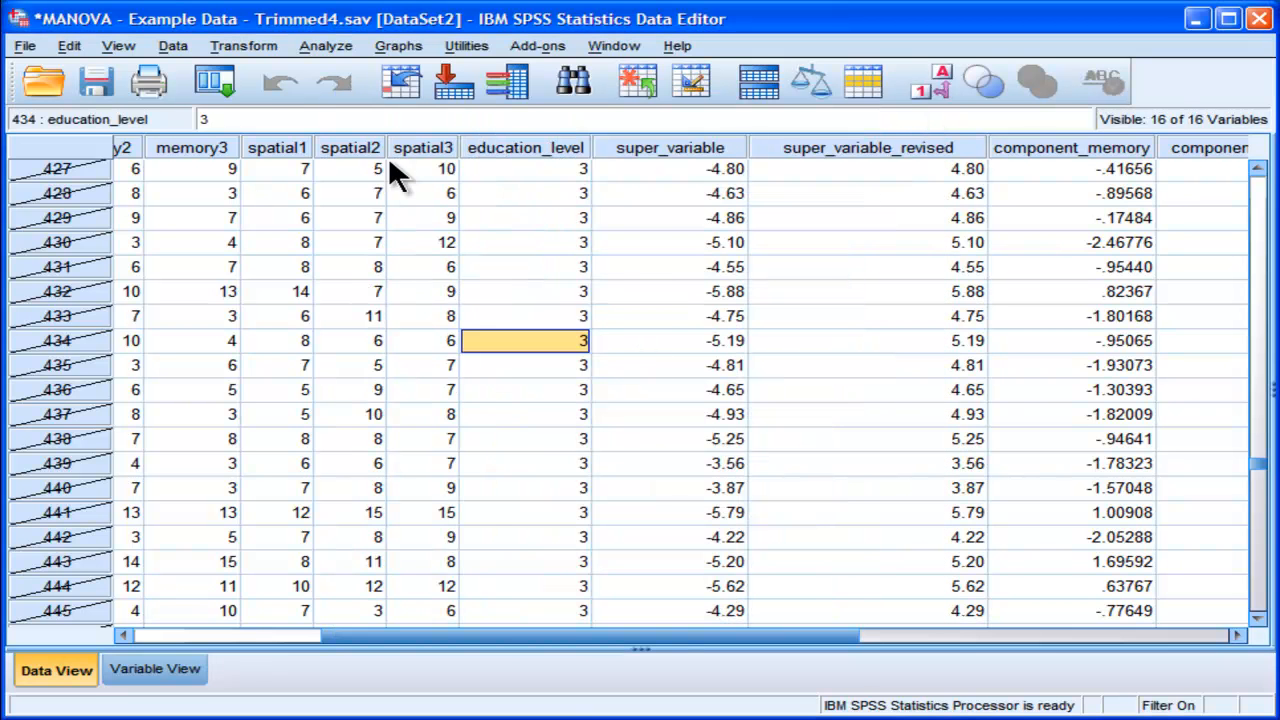
Step: Rerun Select Cases with education_level < 3, choosing Delete unselected cases
left_click(172, 44)
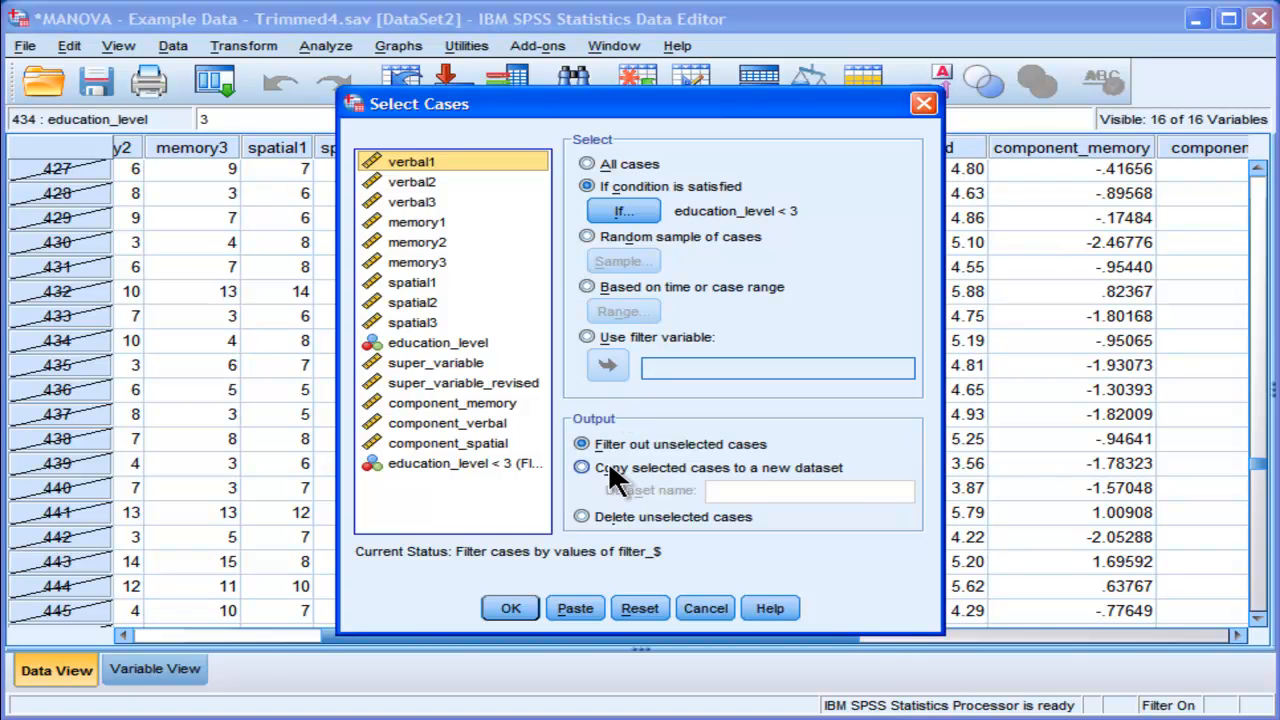
mouse_move(616, 478)
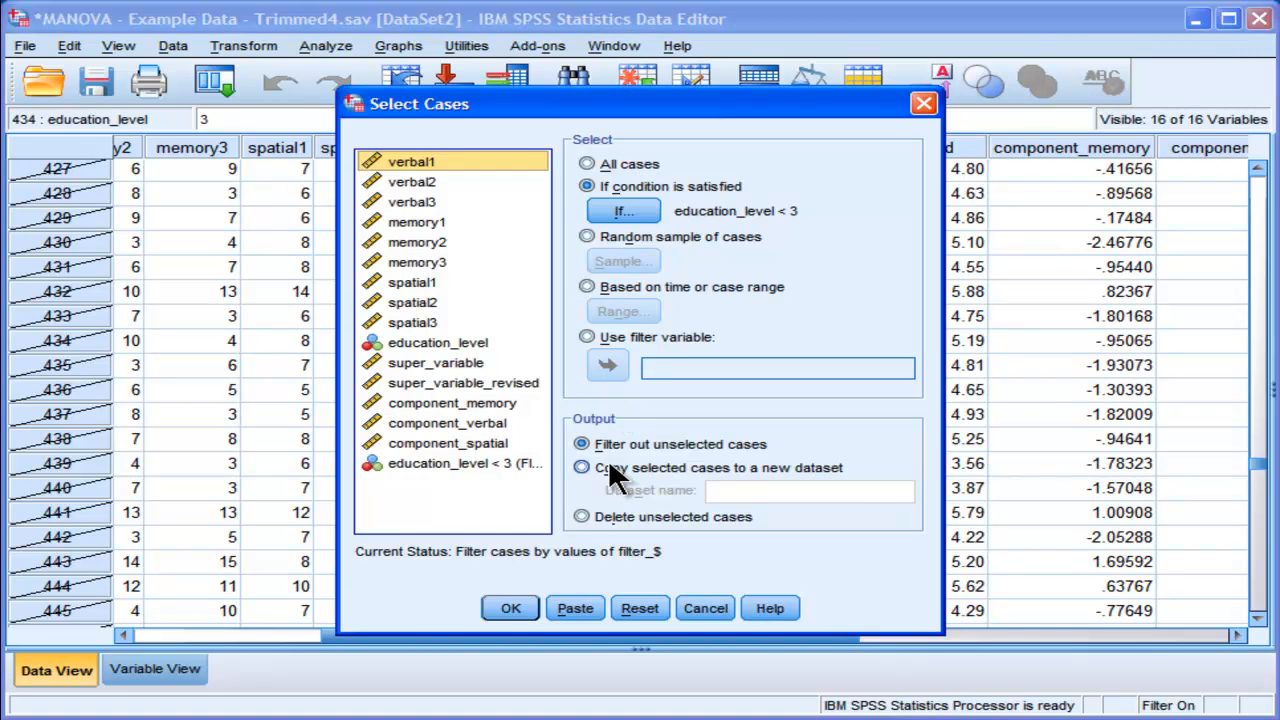
mouse_move(756, 480)
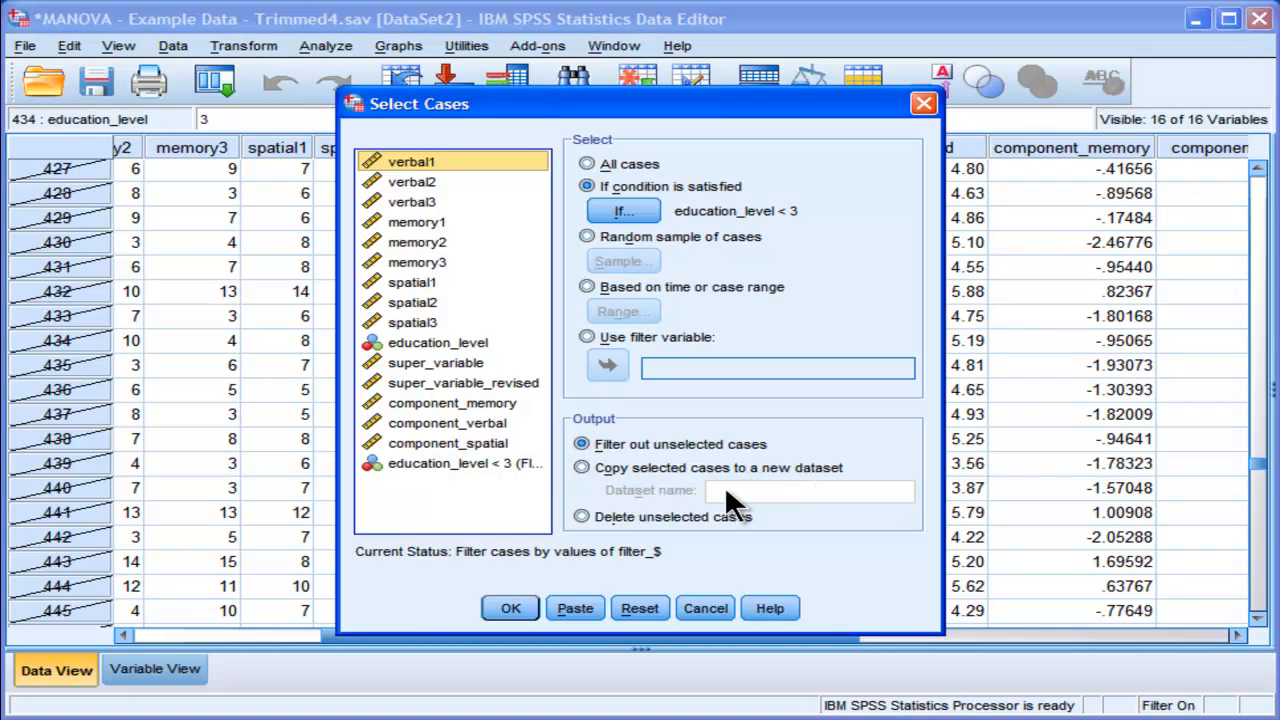
mouse_move(582, 516)
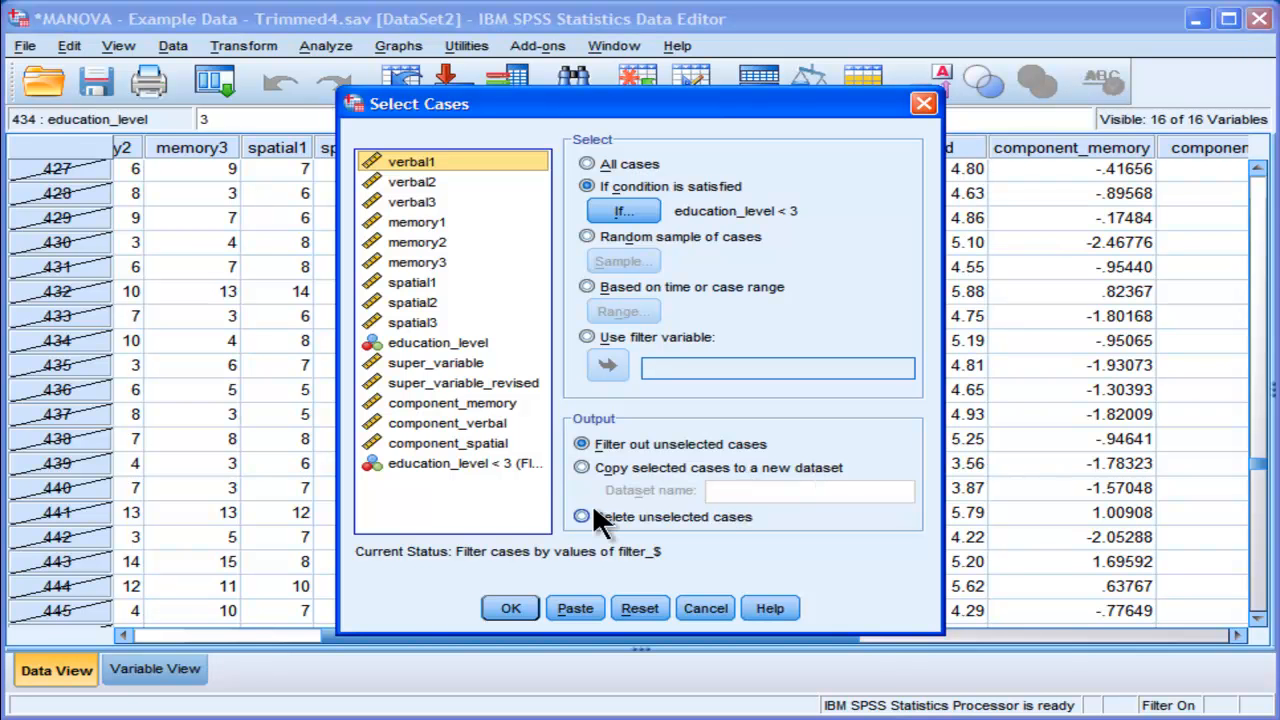
left_click(580, 516)
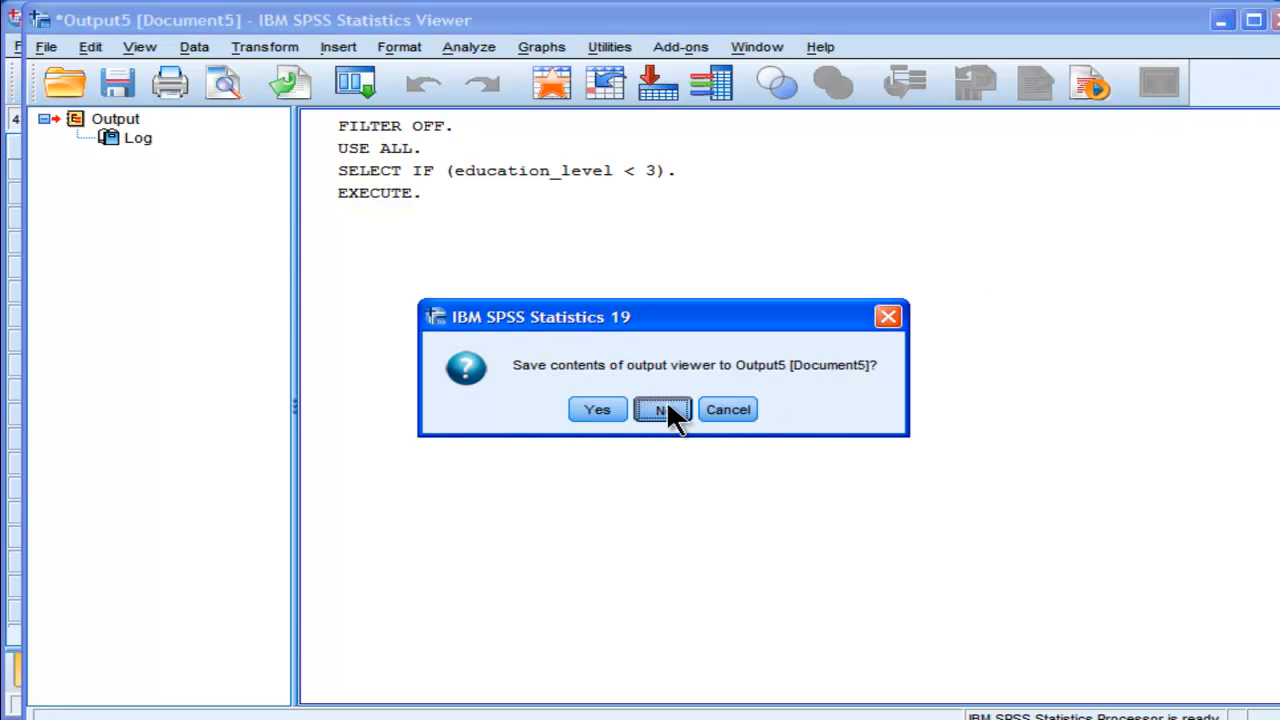
Step: Discard the output log and scroll to the last case, 420, confirming only levels 1 and 2 remain
left_click(662, 408)
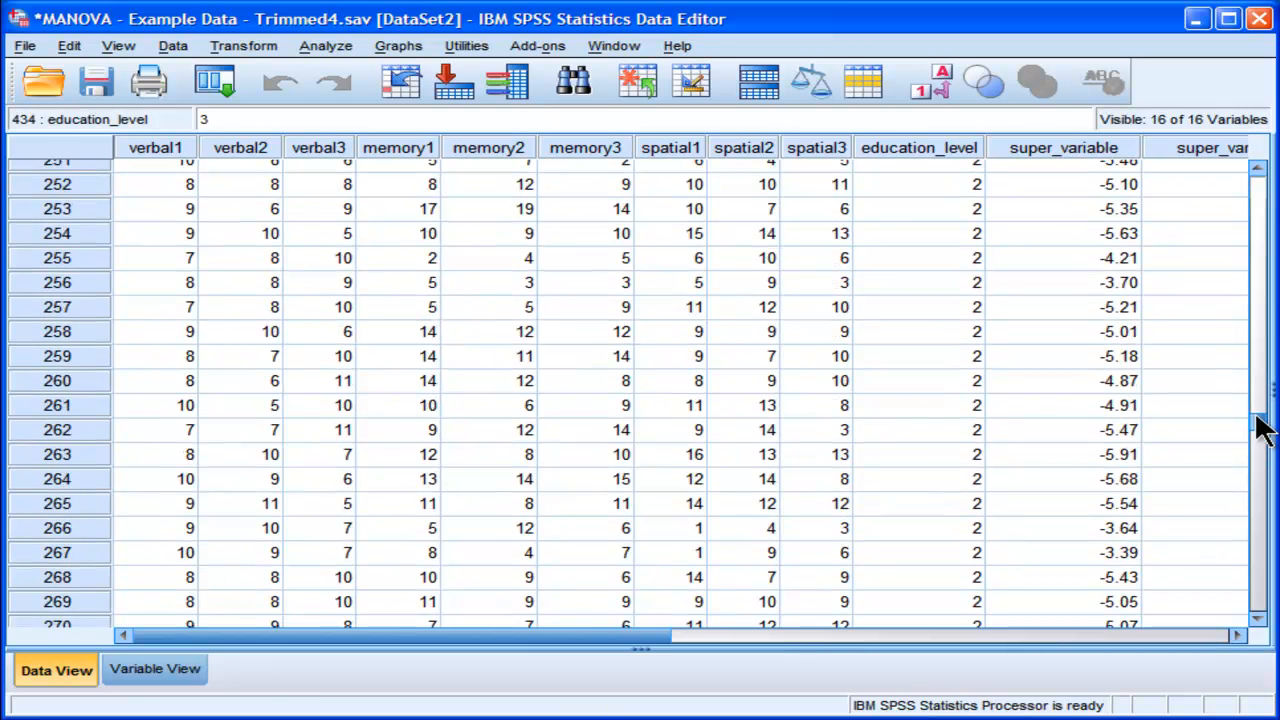
scroll("down", 3)
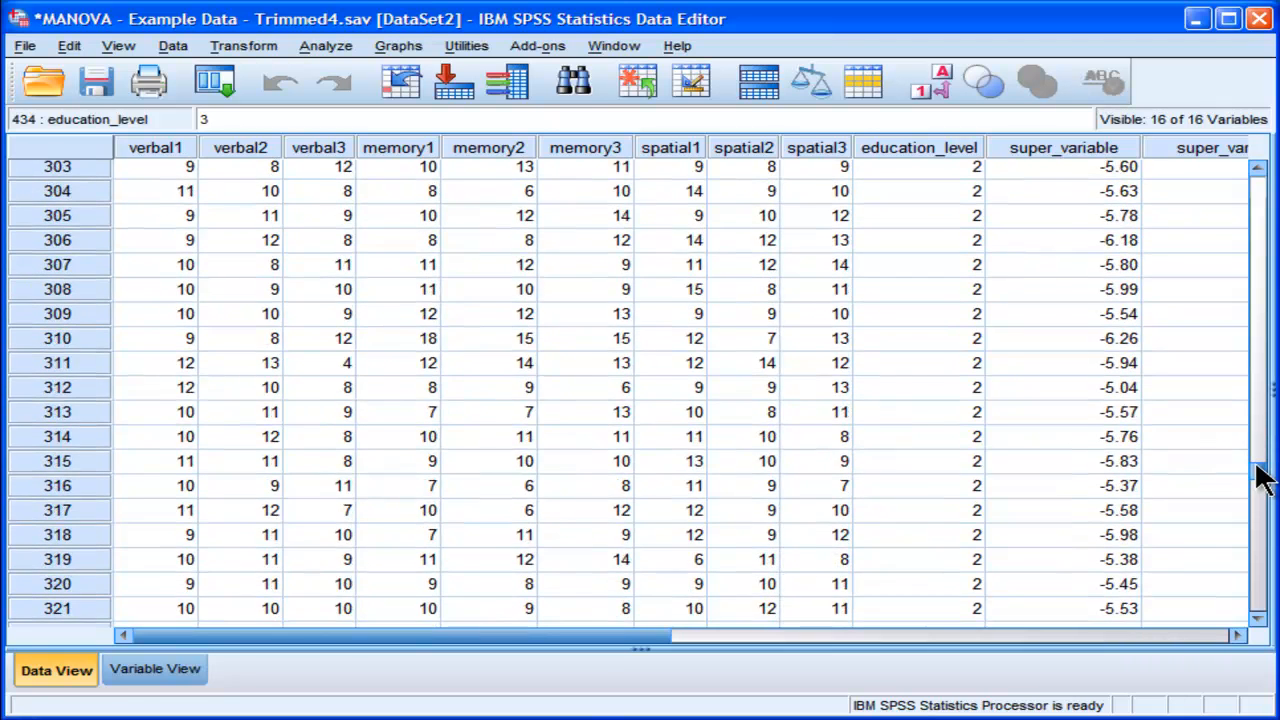
scroll("down", 3)
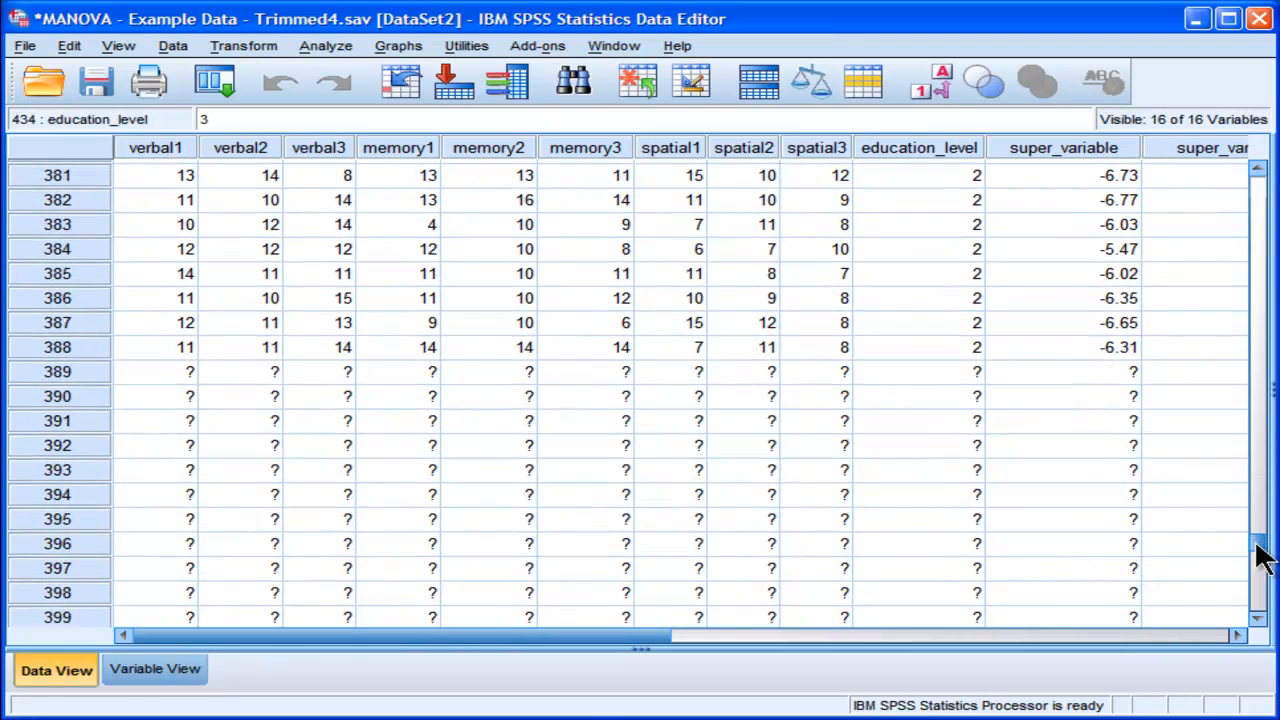
scroll("down", 3)
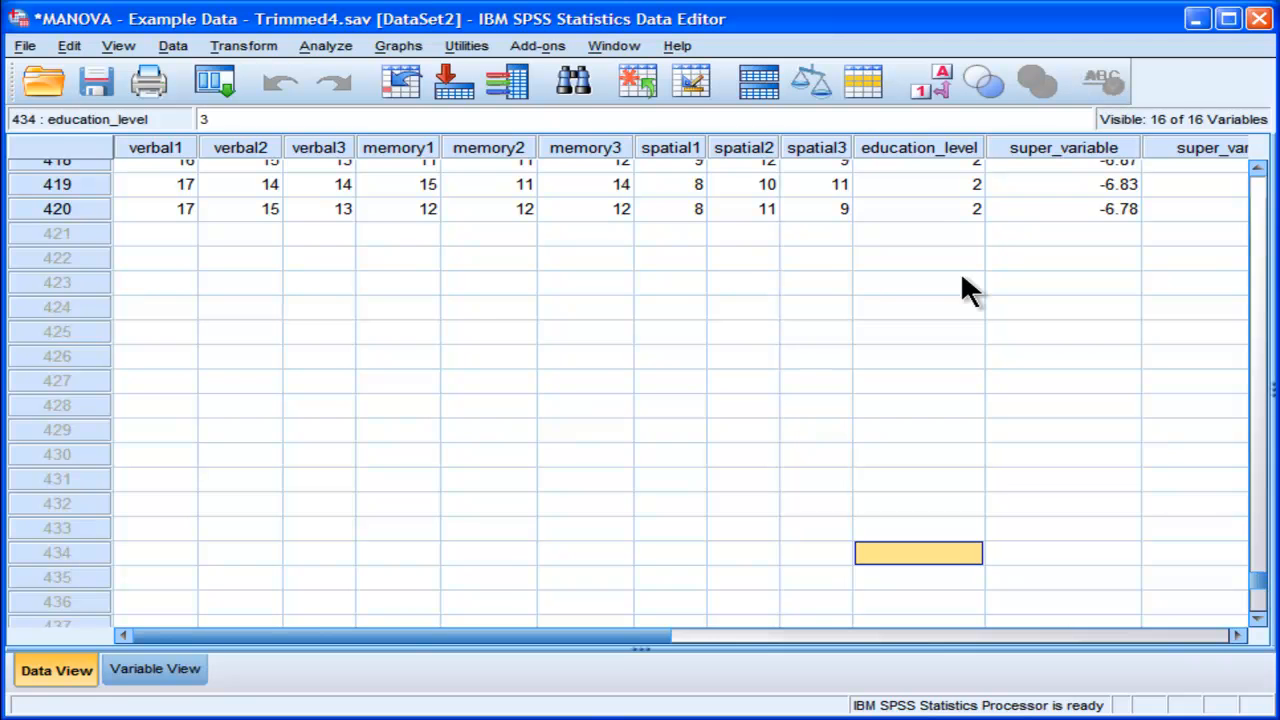
left_click(918, 208)
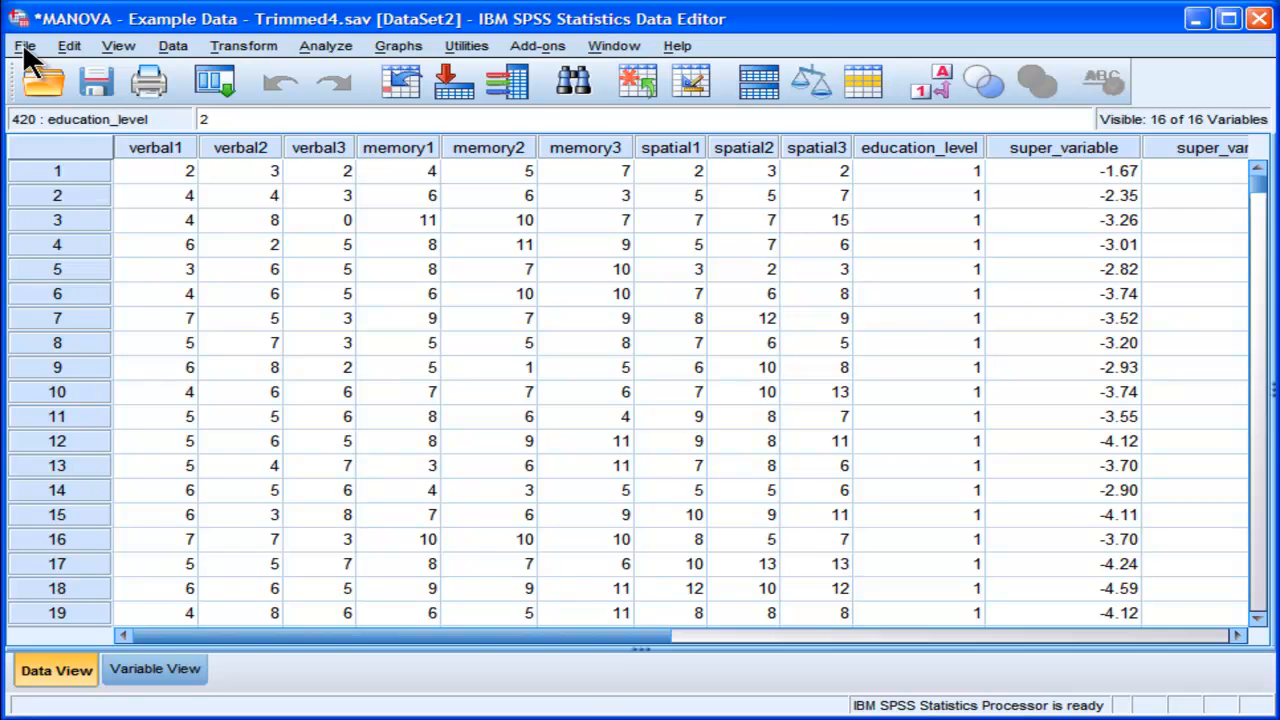
Step: Return to the top of the trimmed dataset and bring up the Data menu commands
left_click(24, 44)
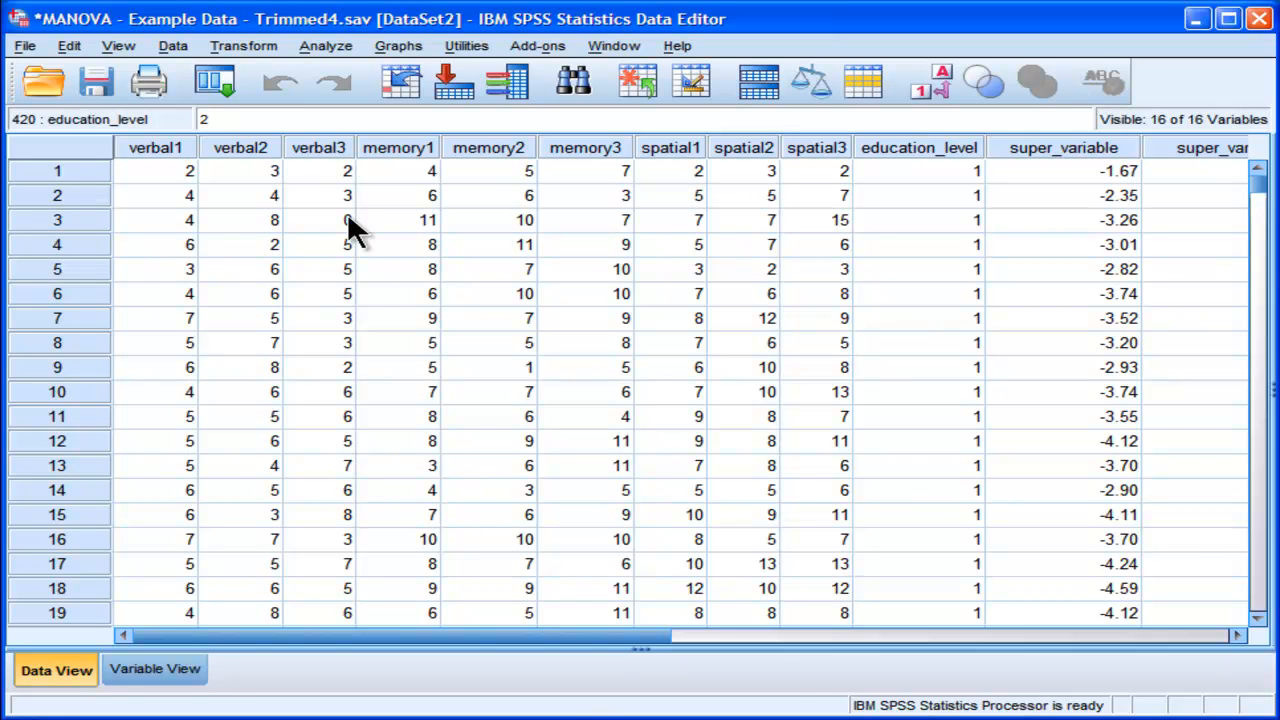
left_click(172, 44)
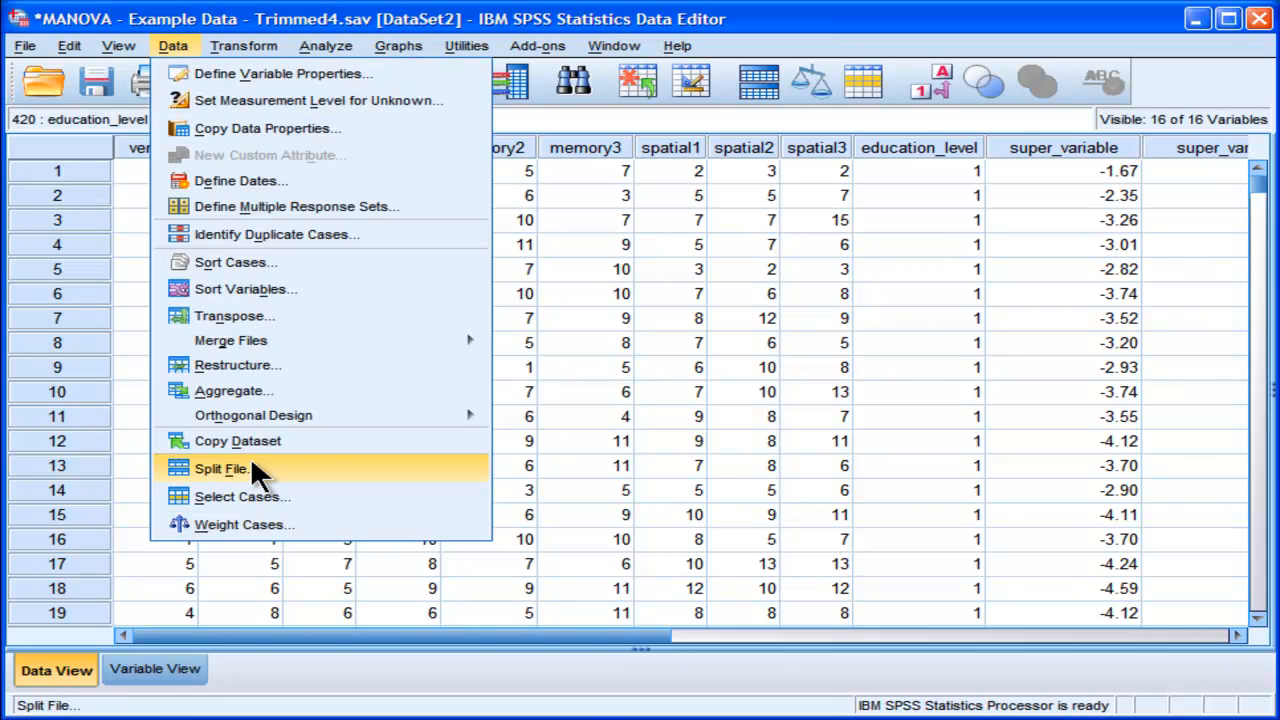
mouse_move(184, 72)
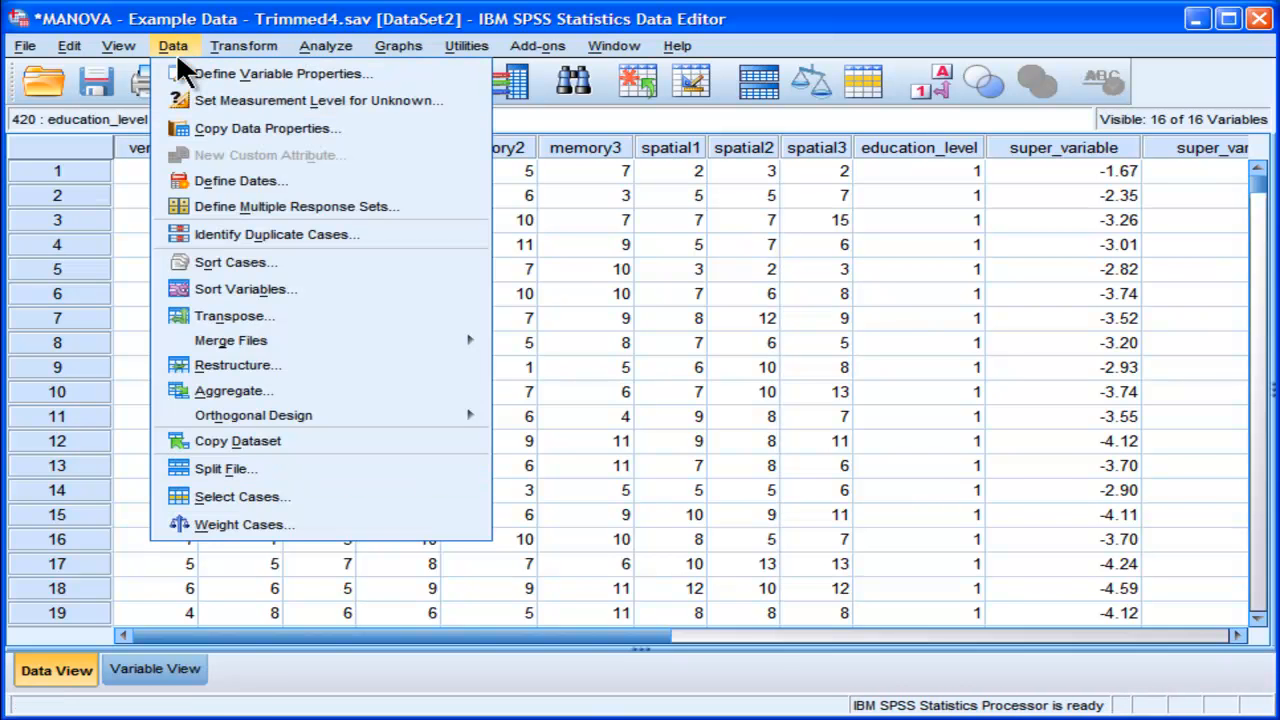